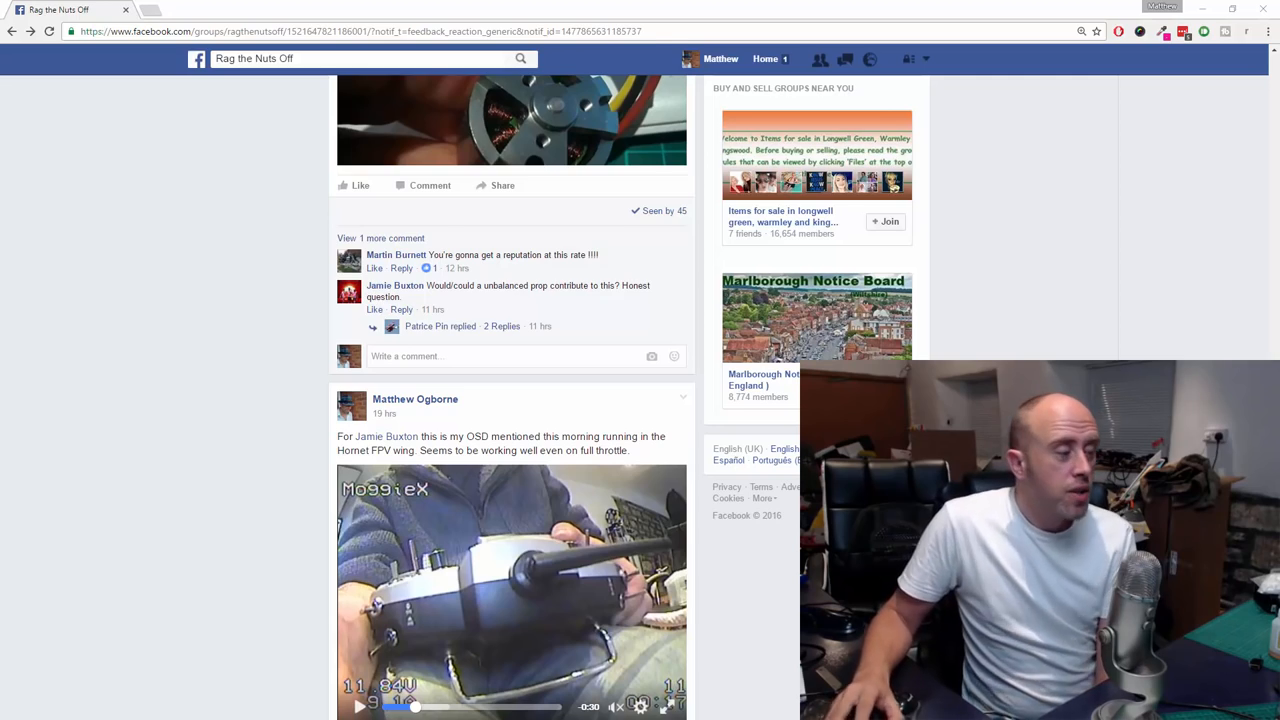
# - Enlarge the posted OSD video and pause it on the 5.1A current reading
pyautogui.scroll(-3)
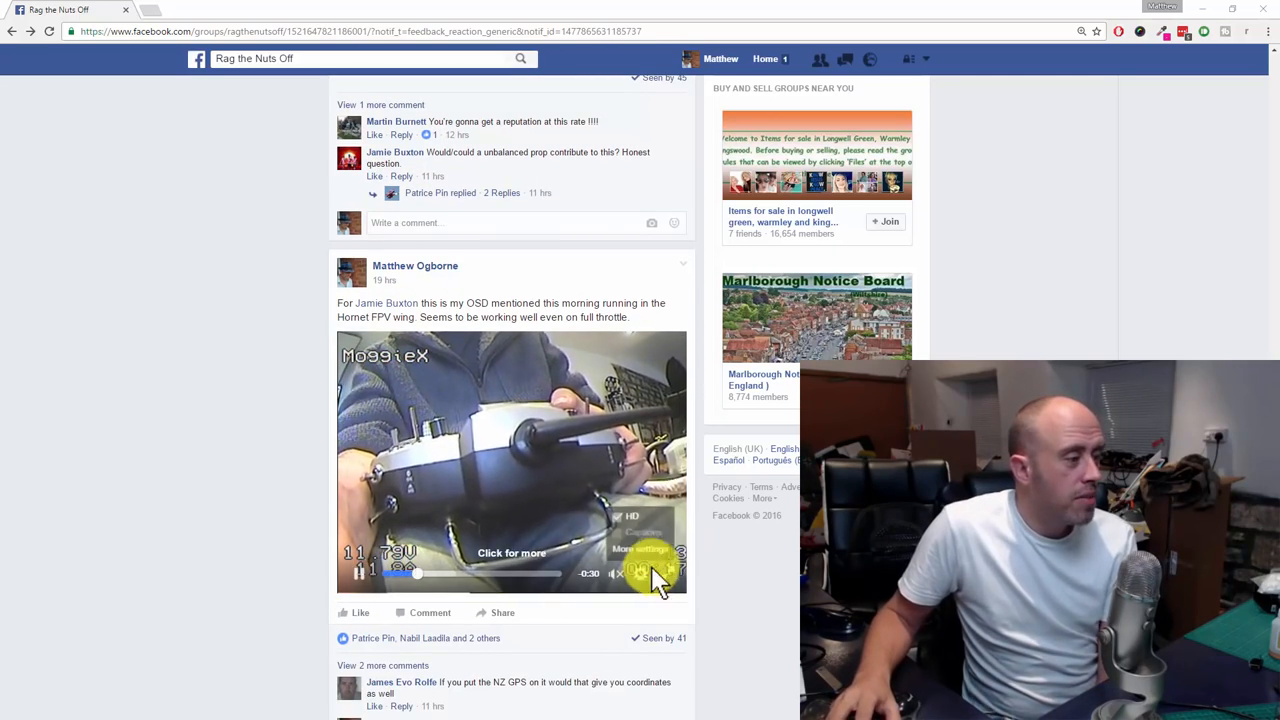
pyautogui.click(680, 572)
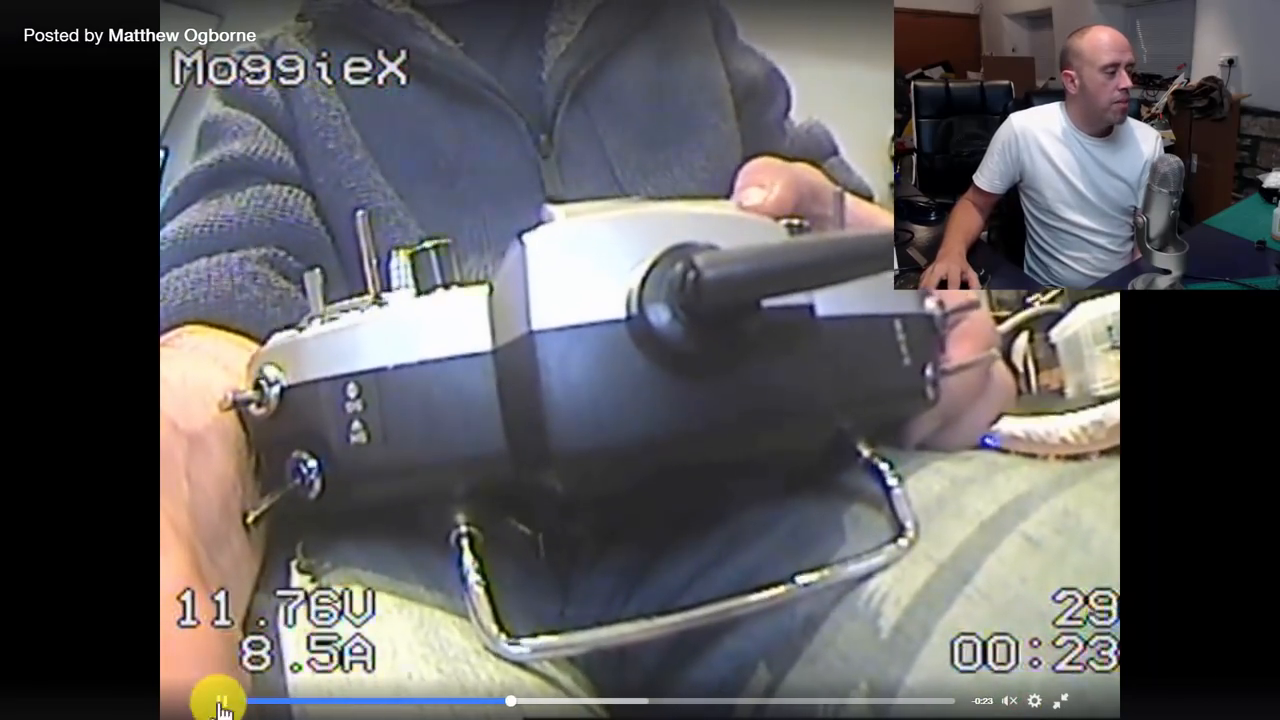
pyautogui.click(222, 700)
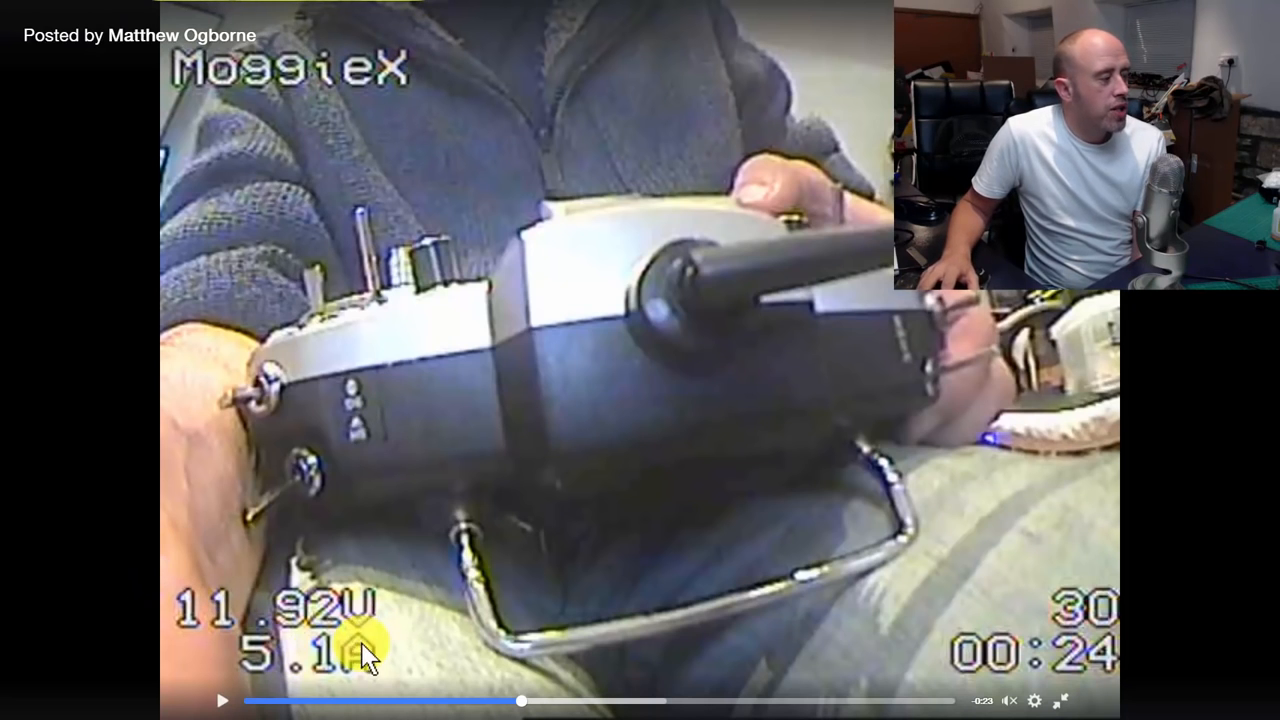
pyautogui.moveTo(244, 556)
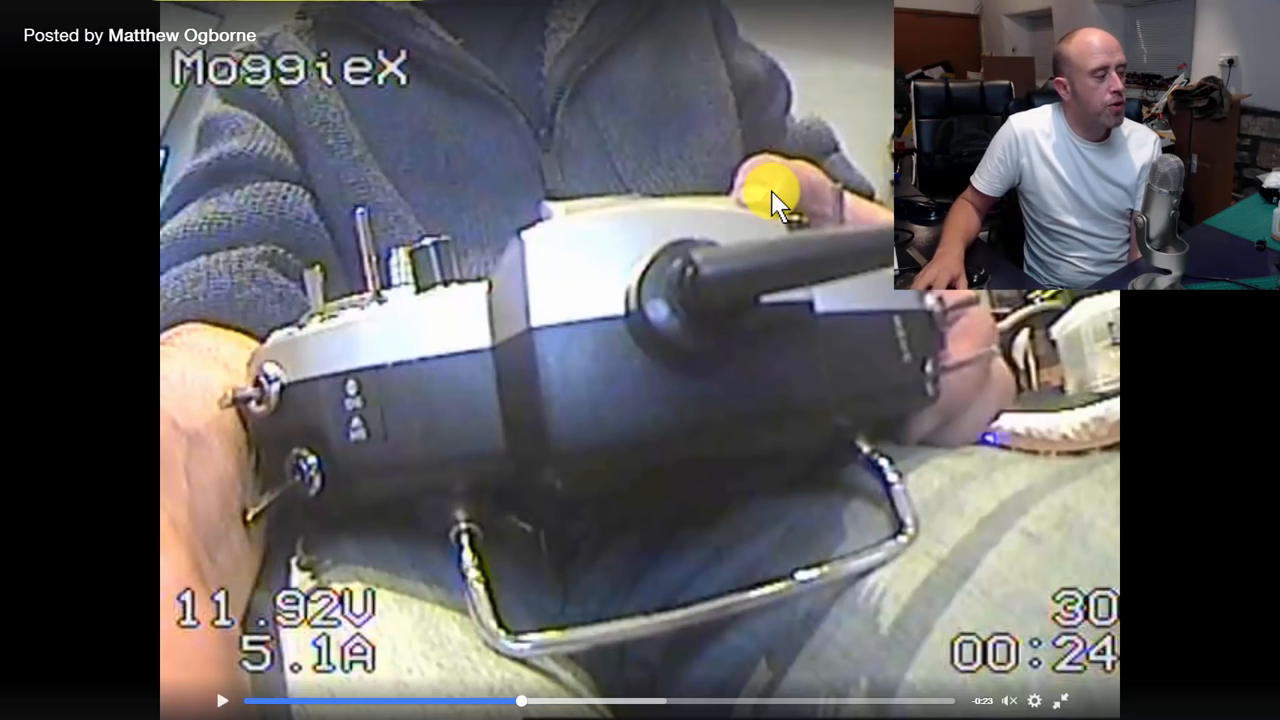
pyautogui.moveTo(360, 644)
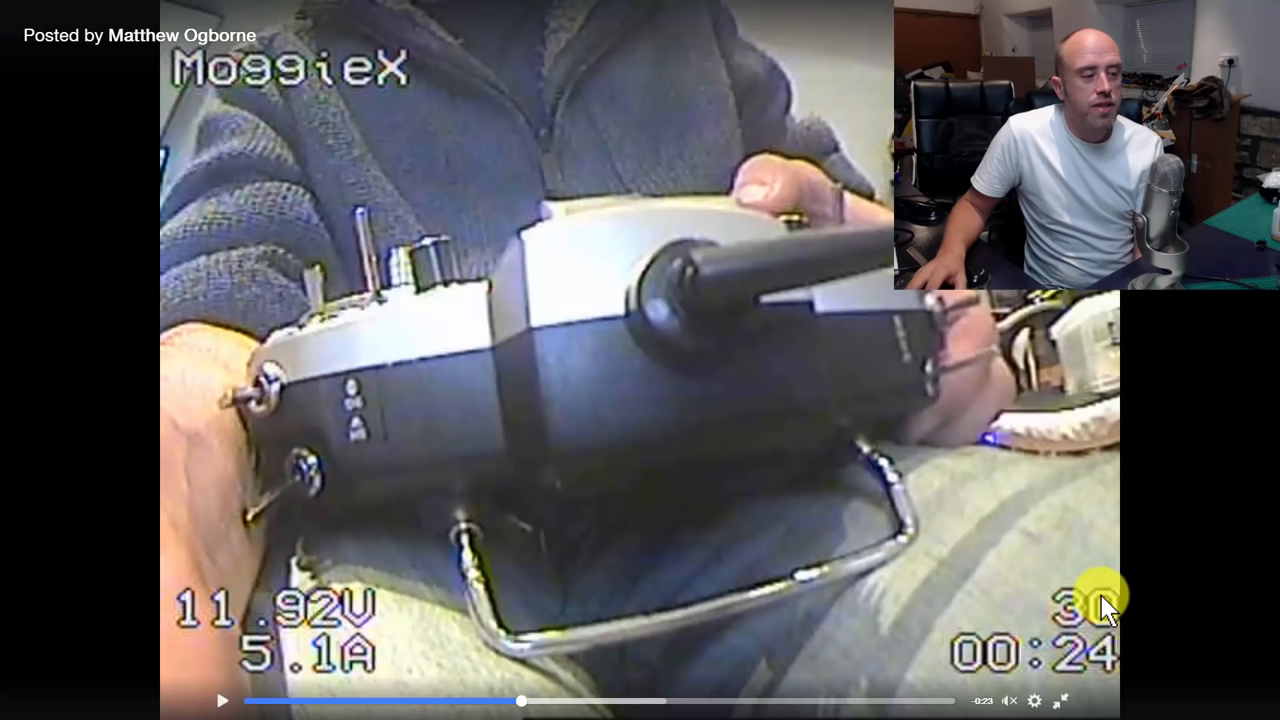
pyautogui.moveTo(1130, 648)
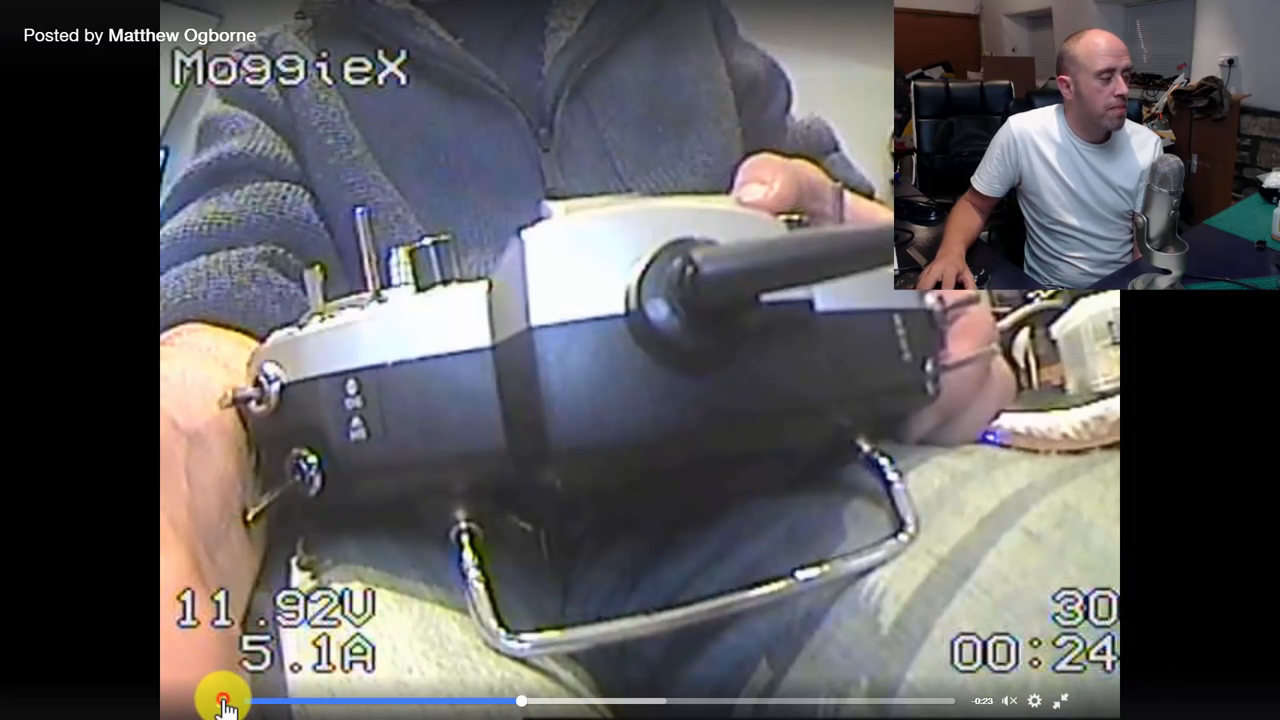
# - Resume playback, pause on the 12.11V voltage reading, then let the video continue
pyautogui.click(222, 700)
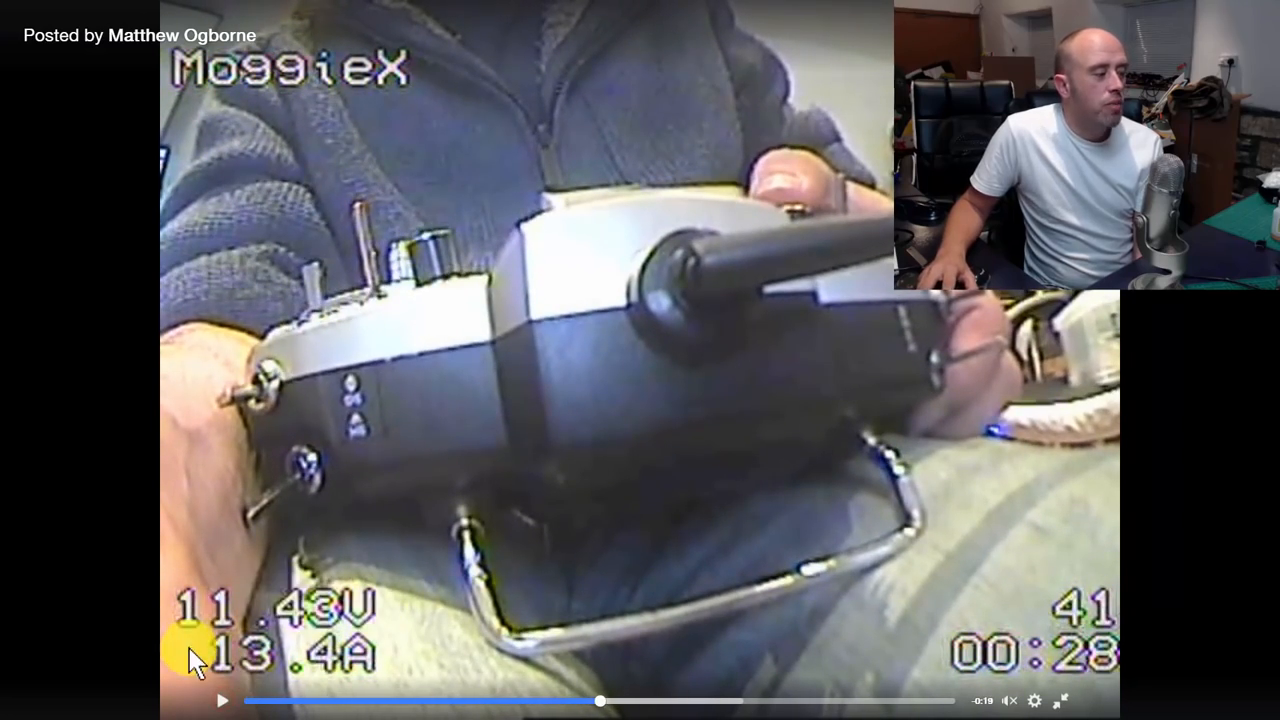
pyautogui.moveTo(776, 660)
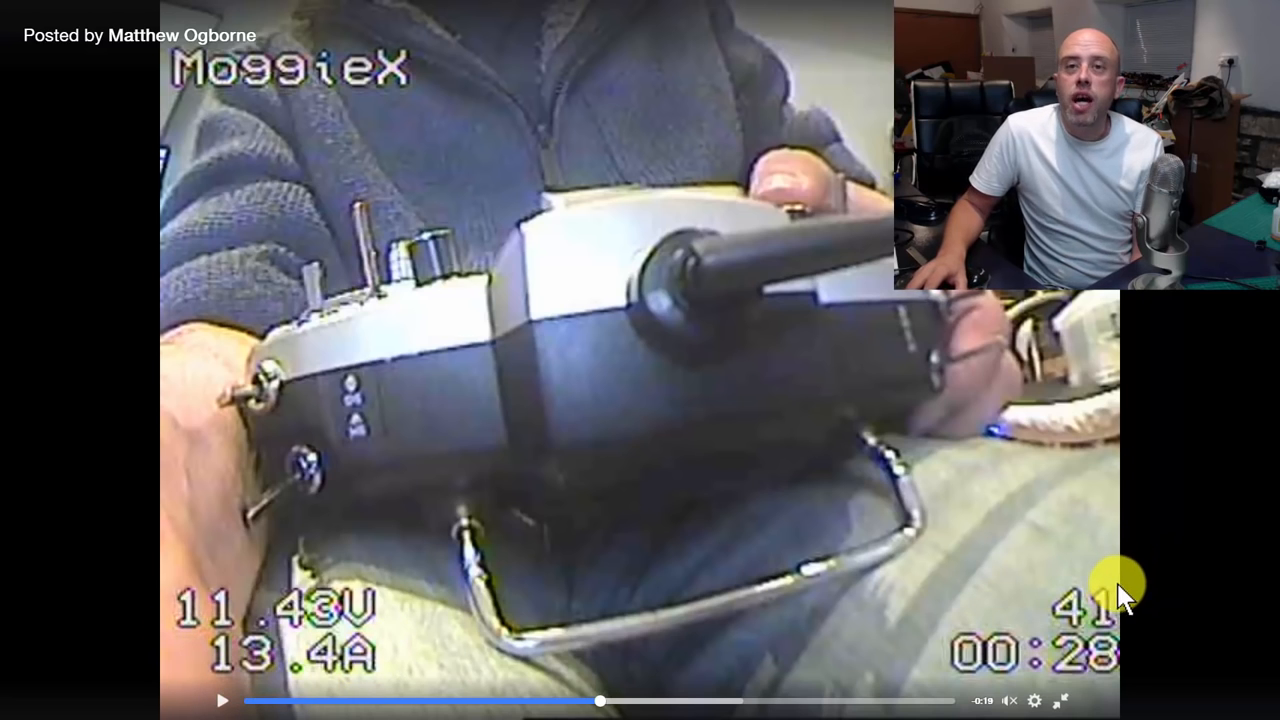
pyautogui.moveTo(1044, 604)
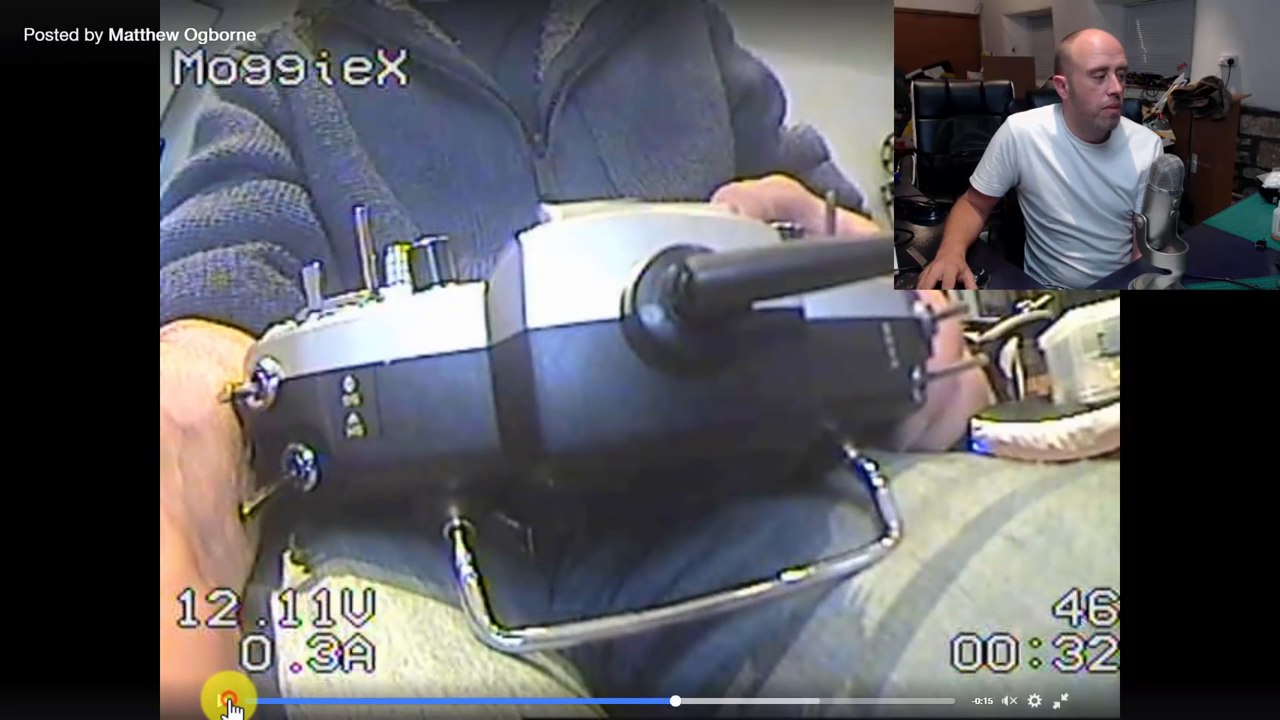
pyautogui.click(228, 700)
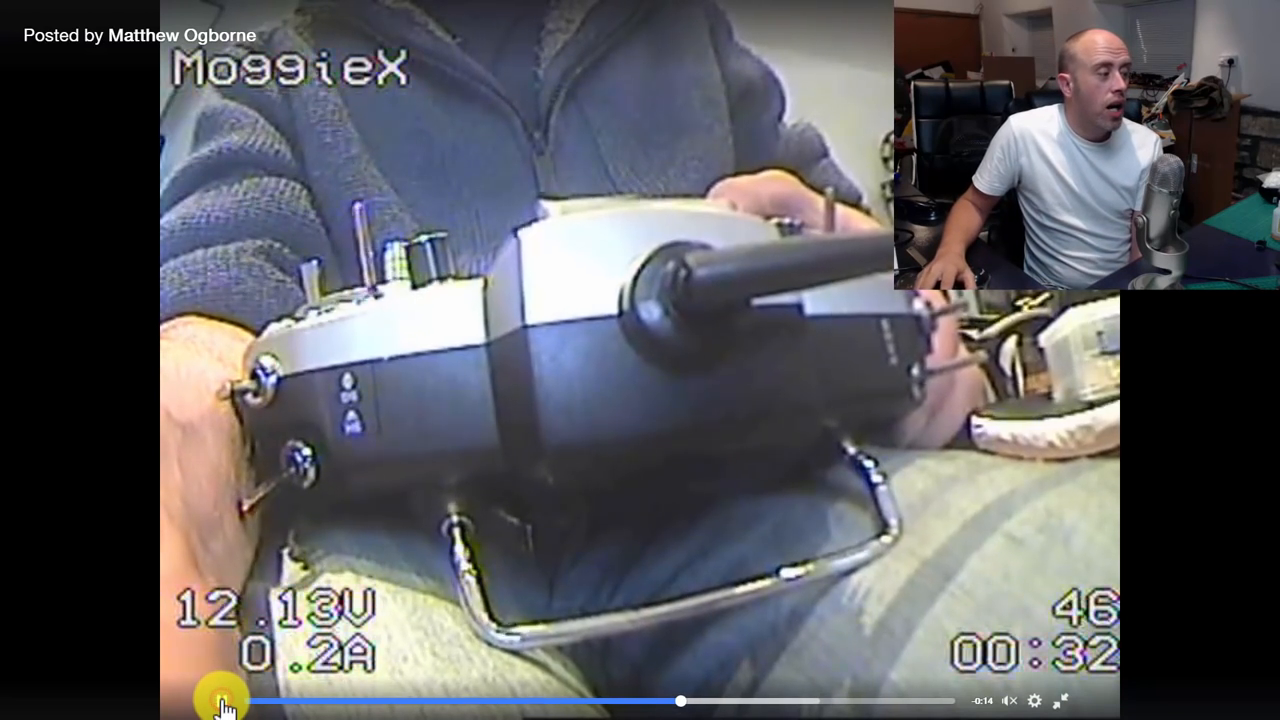
pyautogui.click(220, 700)
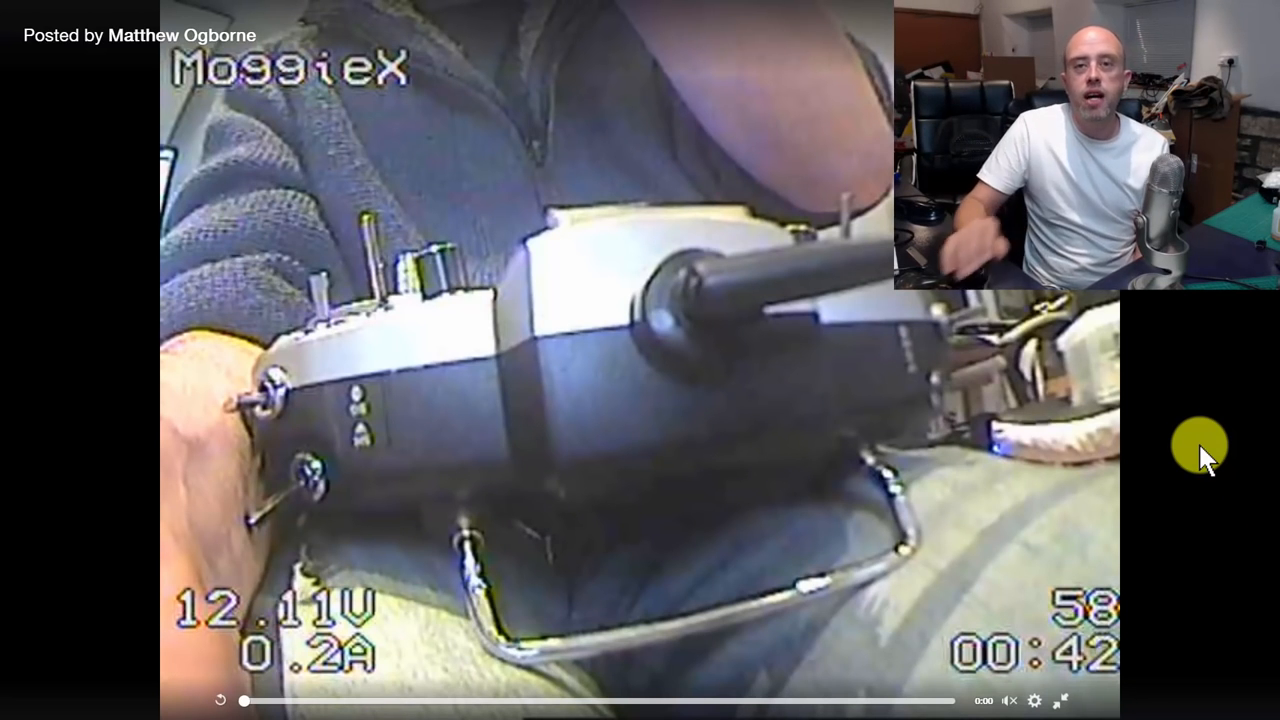
pyautogui.moveTo(624, 290)
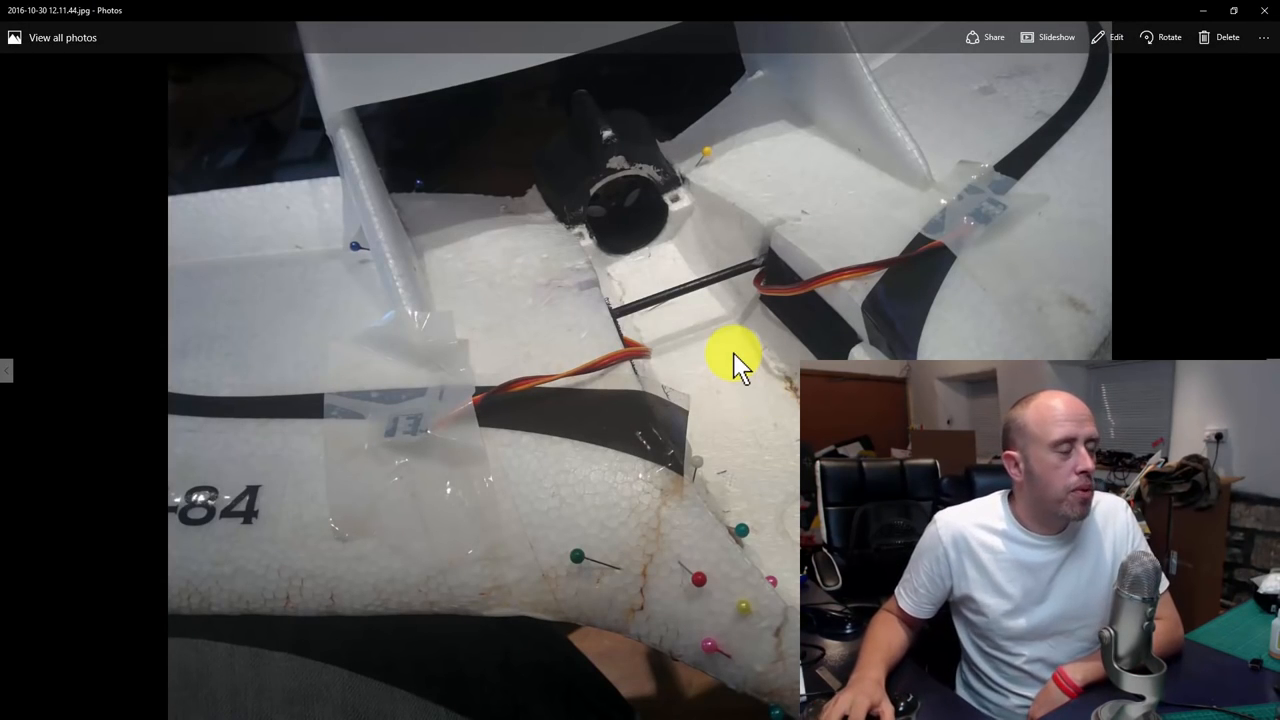
pyautogui.moveTo(696, 300)
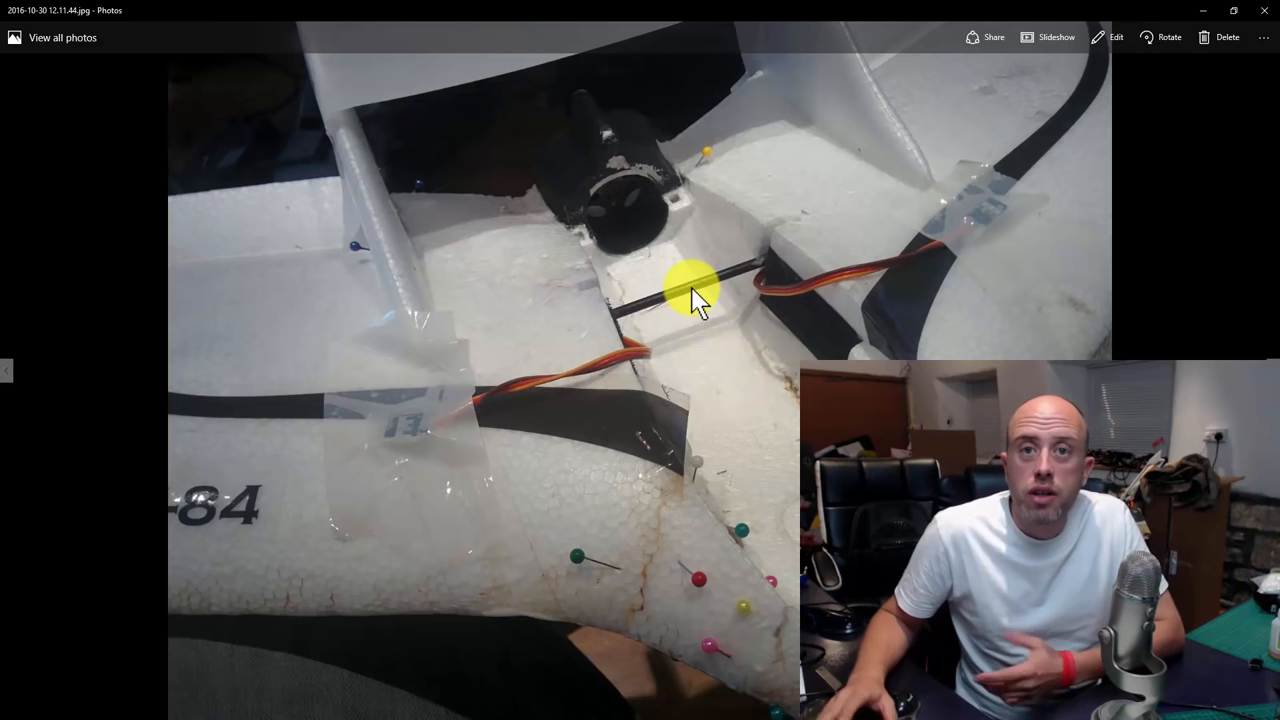
pyautogui.moveTo(756, 510)
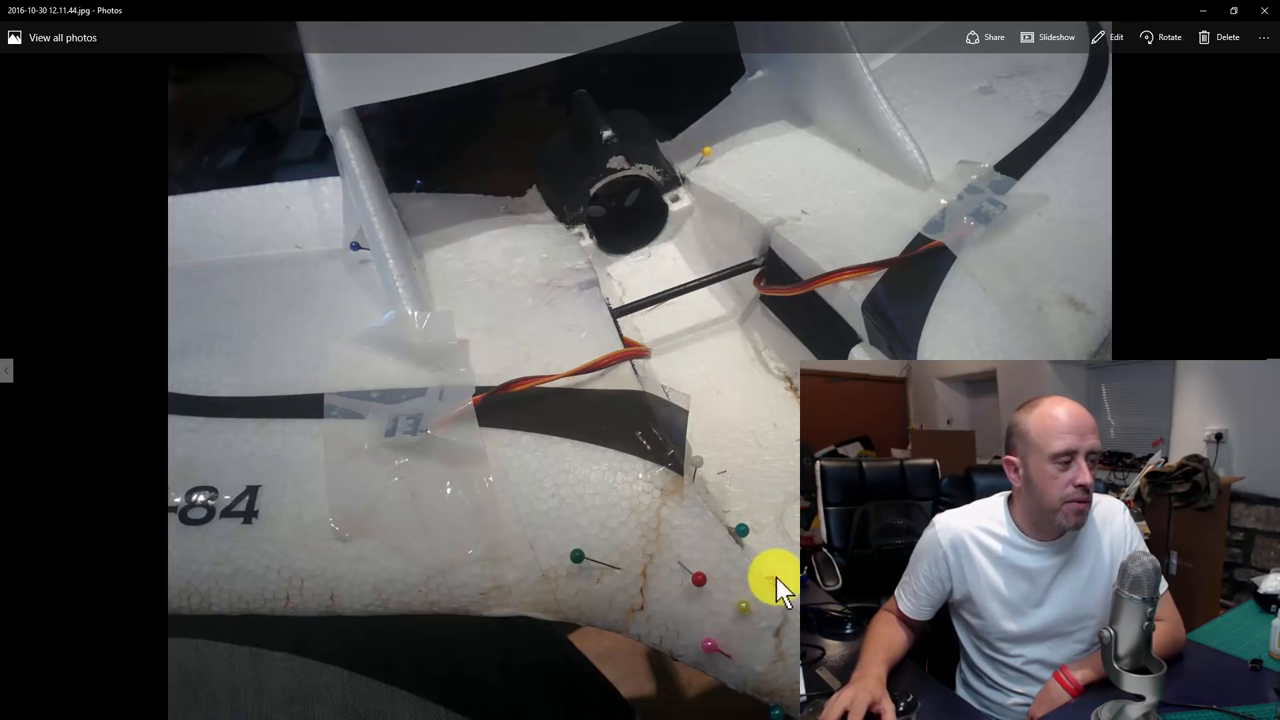
pyautogui.moveTo(780, 658)
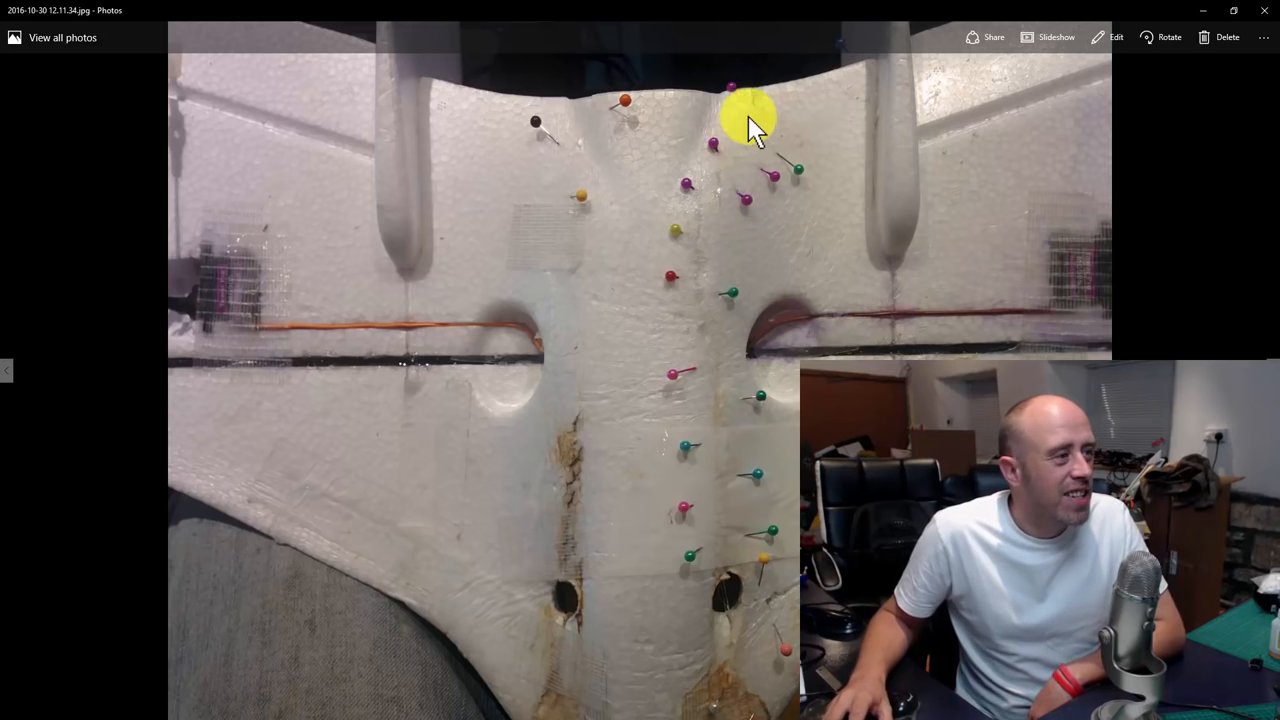
pyautogui.moveTo(736, 384)
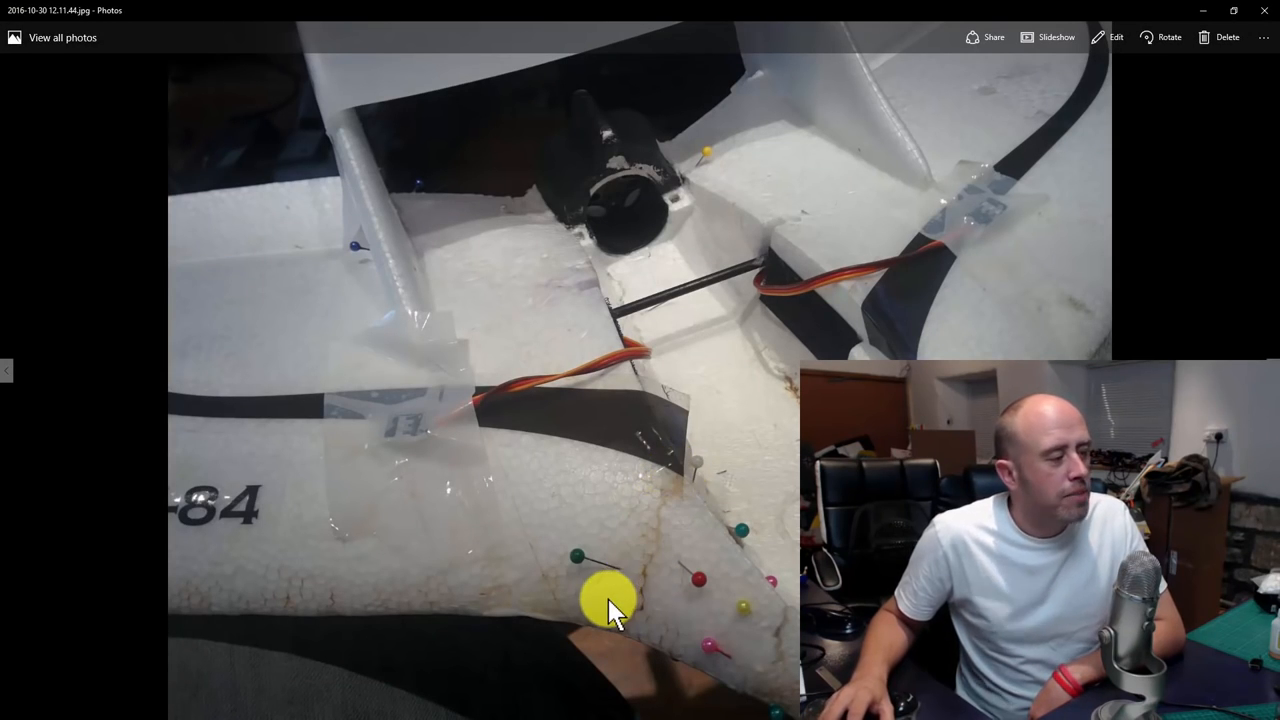
pyautogui.moveTo(680, 470)
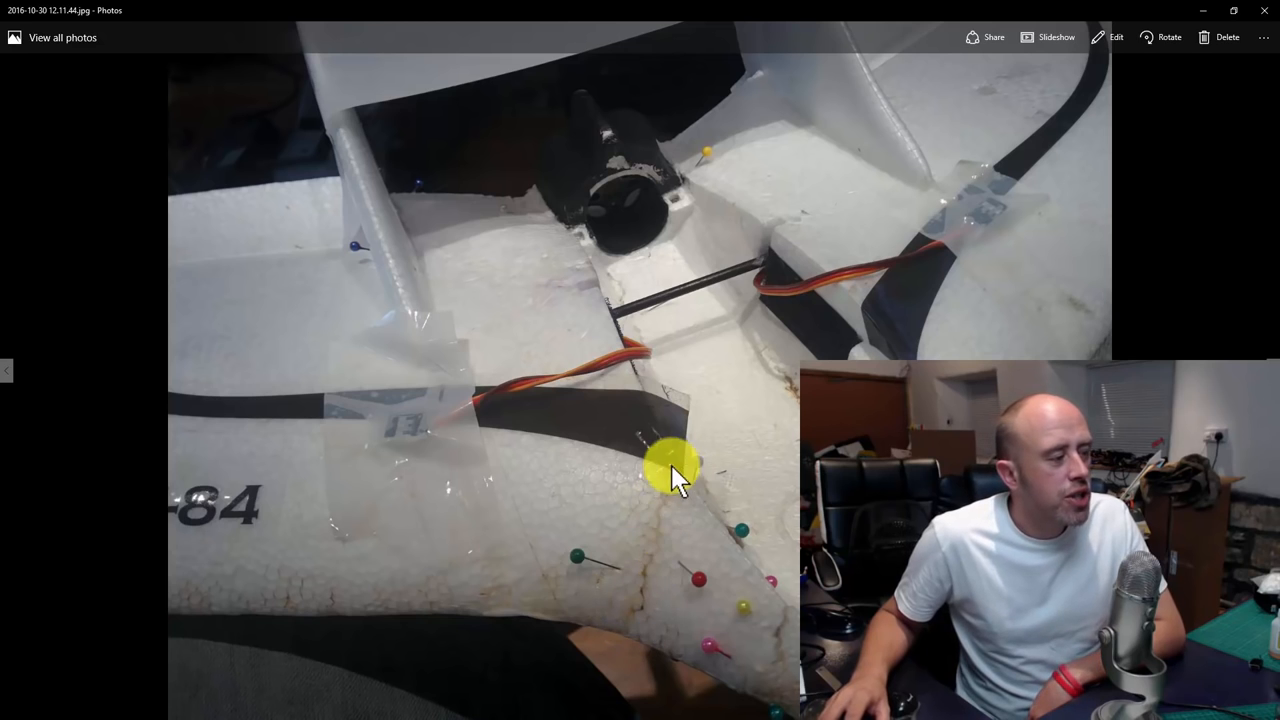
pyautogui.moveTo(690, 512)
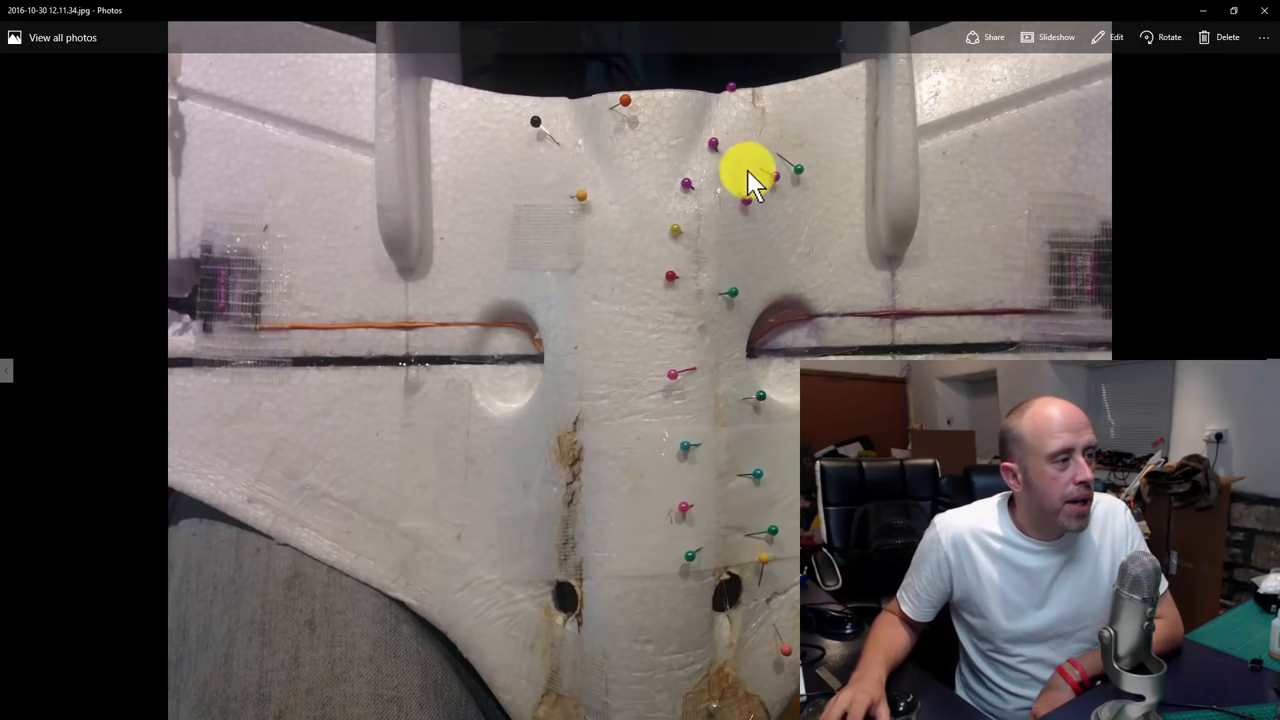
pyautogui.moveTo(710, 356)
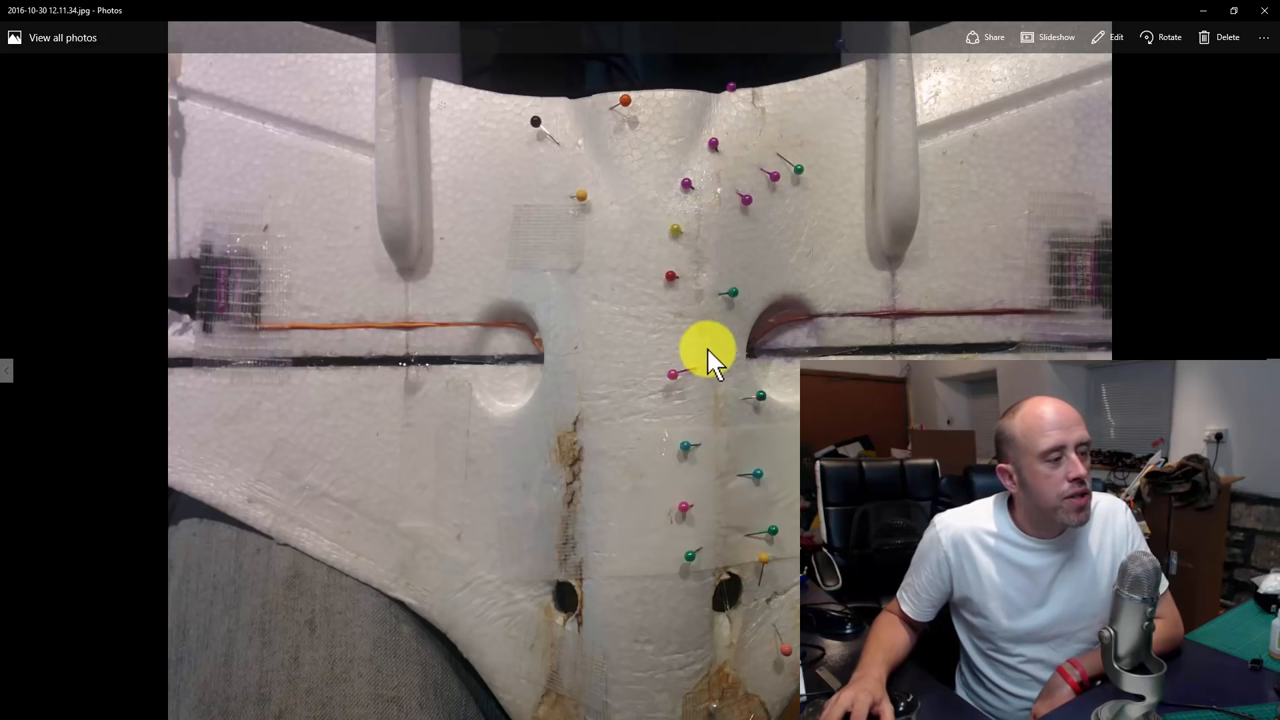
pyautogui.moveTo(736, 160)
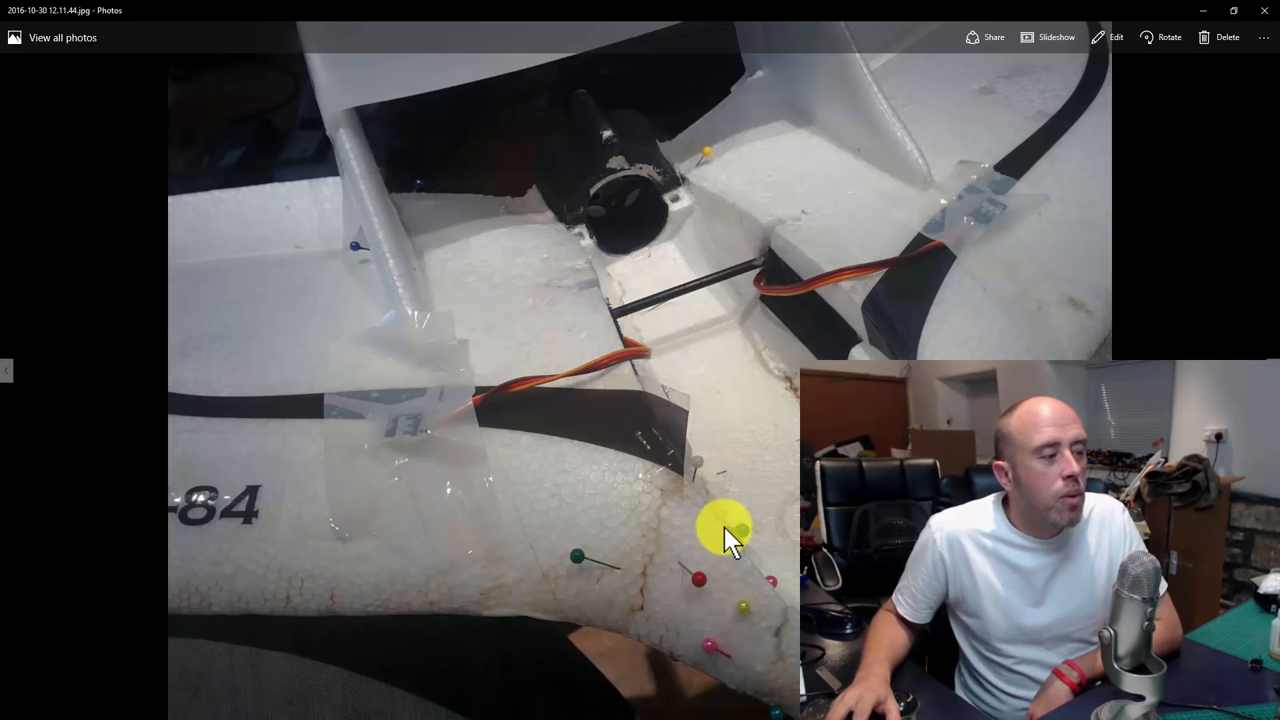
pyautogui.moveTo(640, 360)
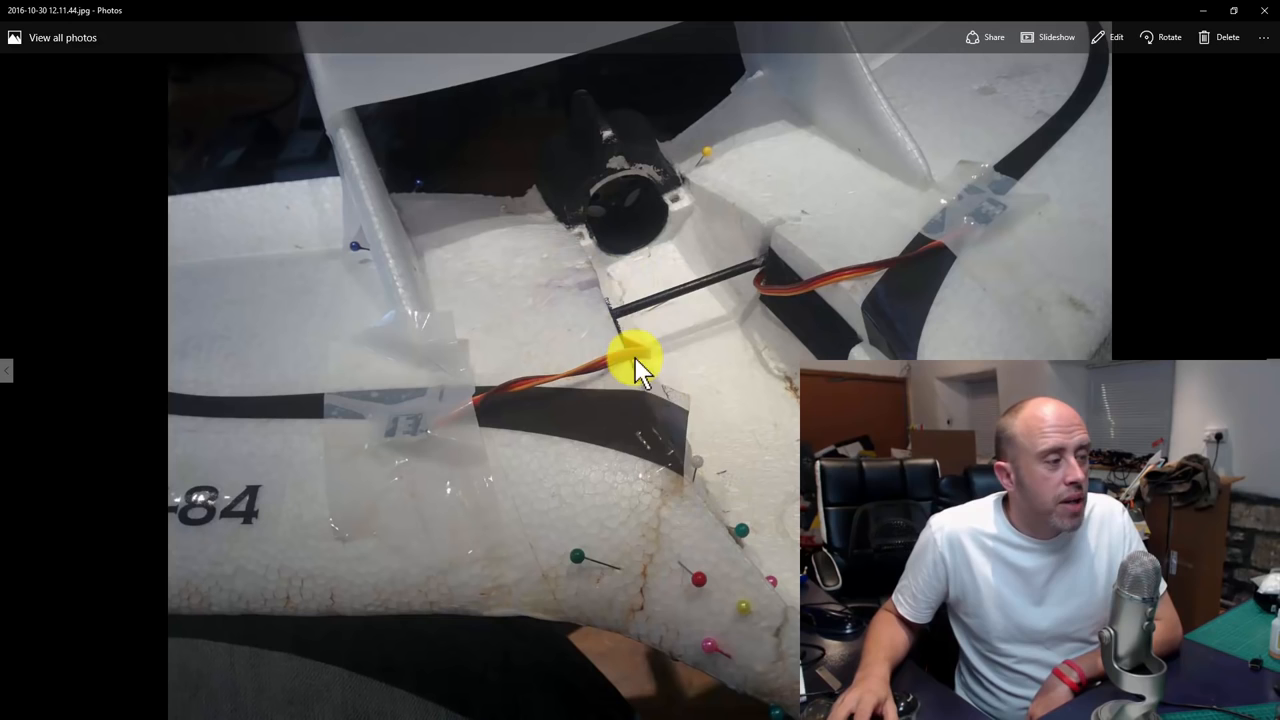
pyautogui.moveTo(684, 444)
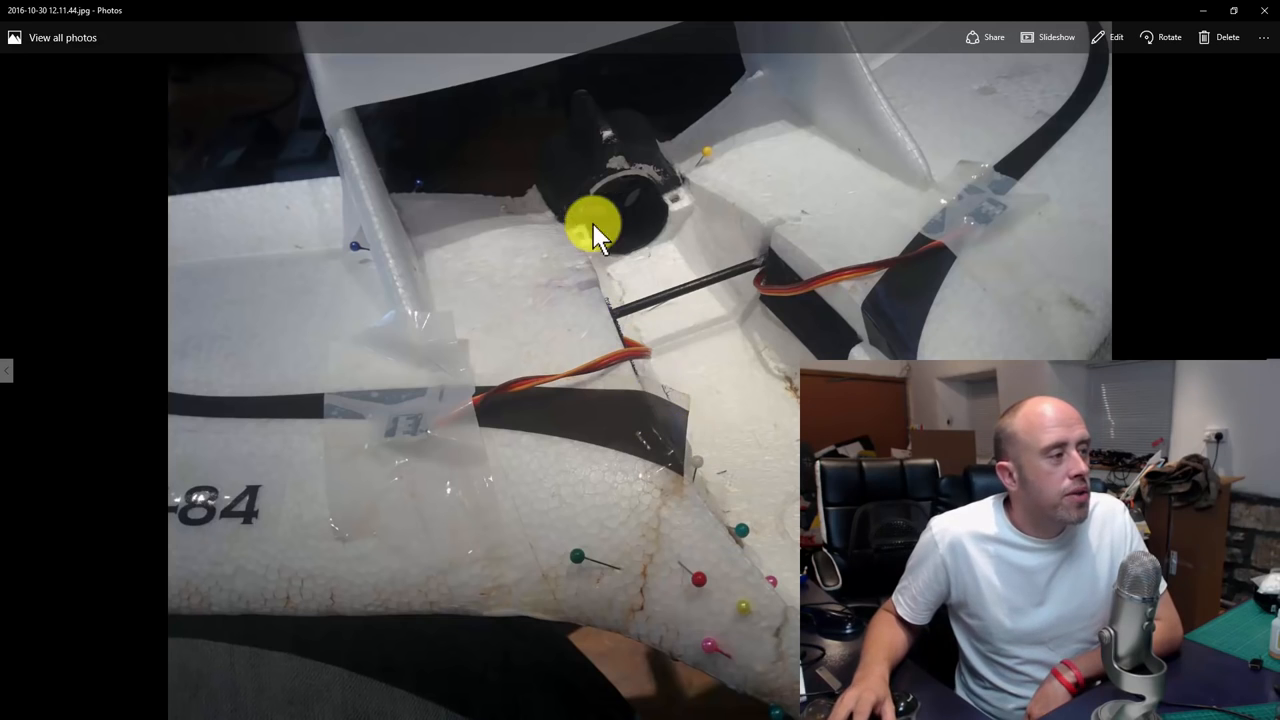
pyautogui.moveTo(690, 486)
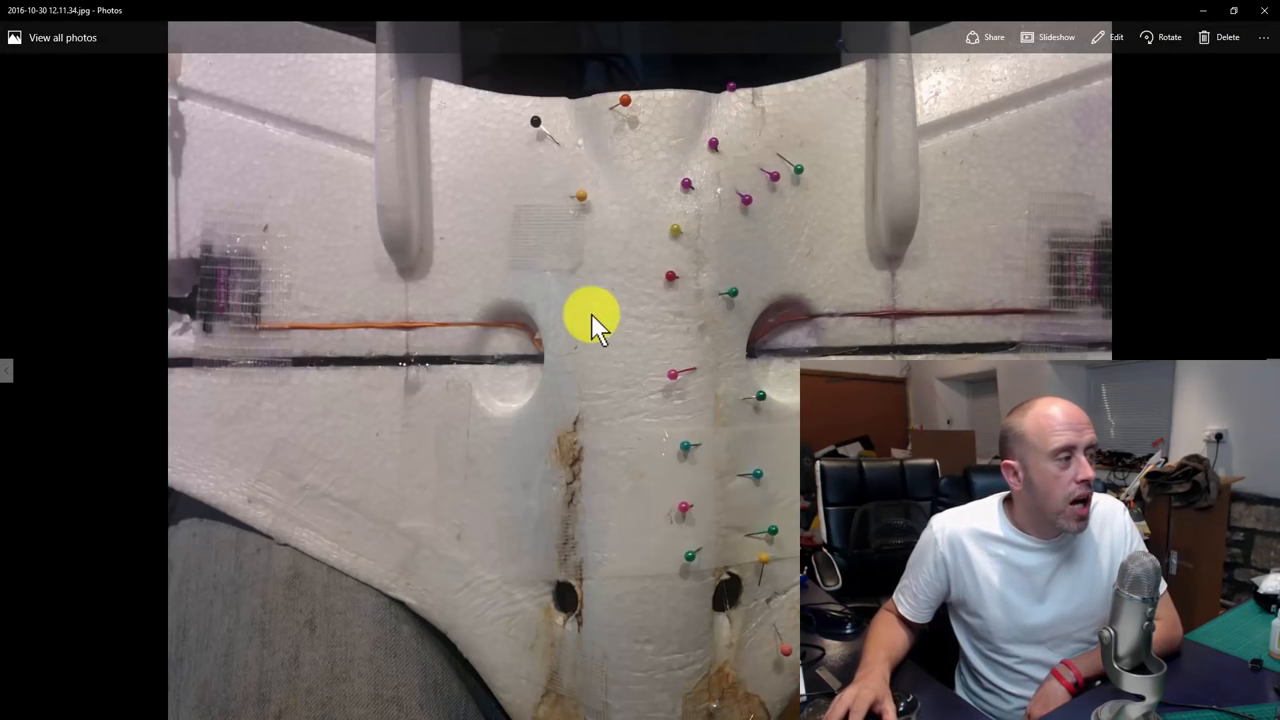
pyautogui.moveTo(660, 220)
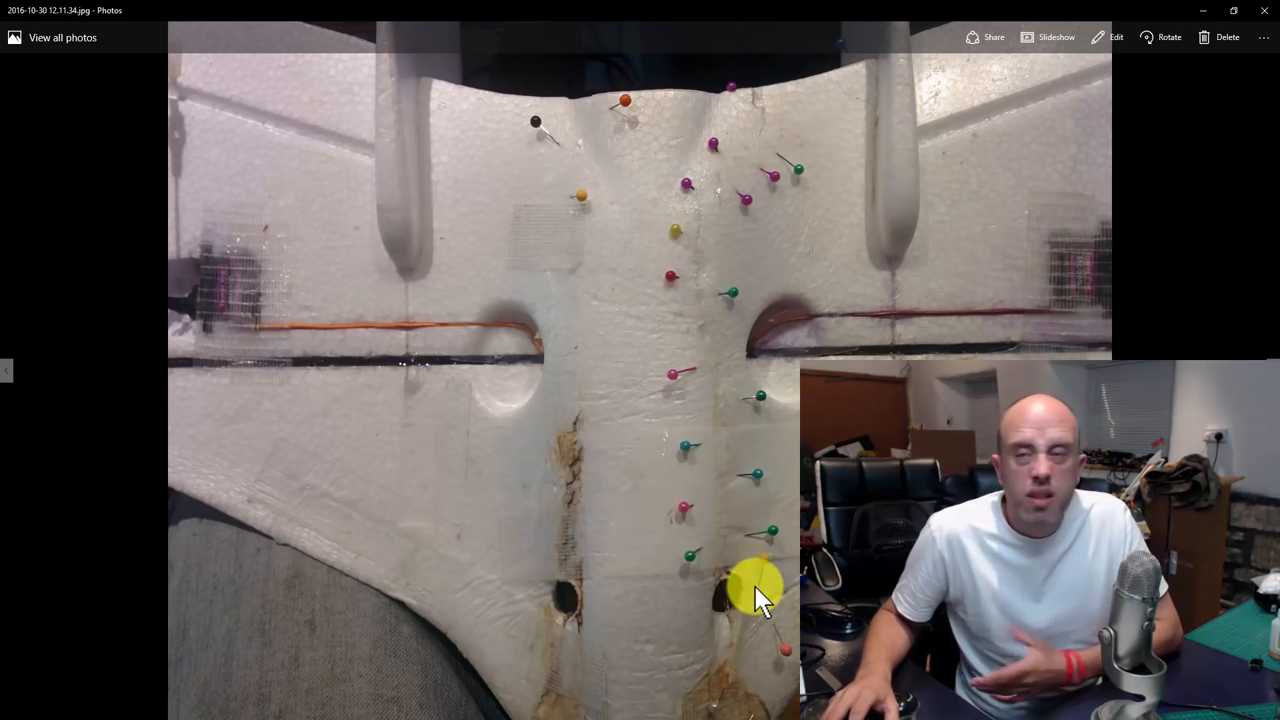
pyautogui.moveTo(776, 110)
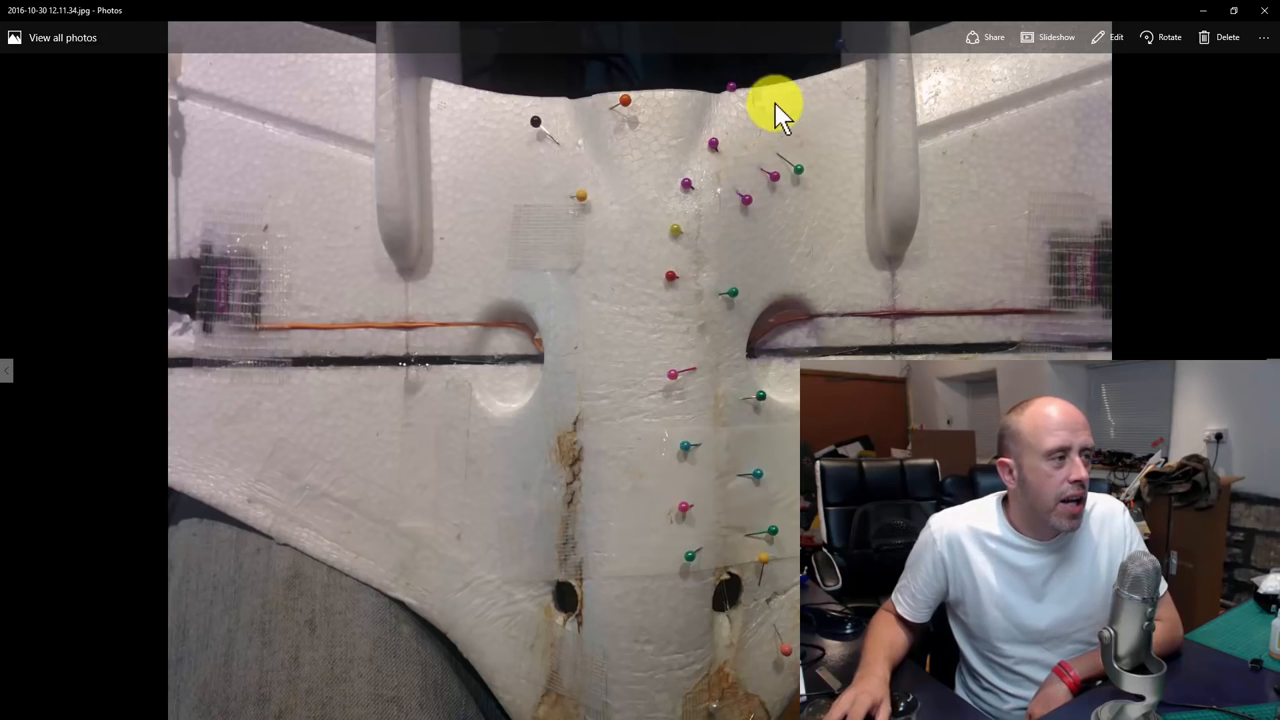
pyautogui.moveTo(576, 176)
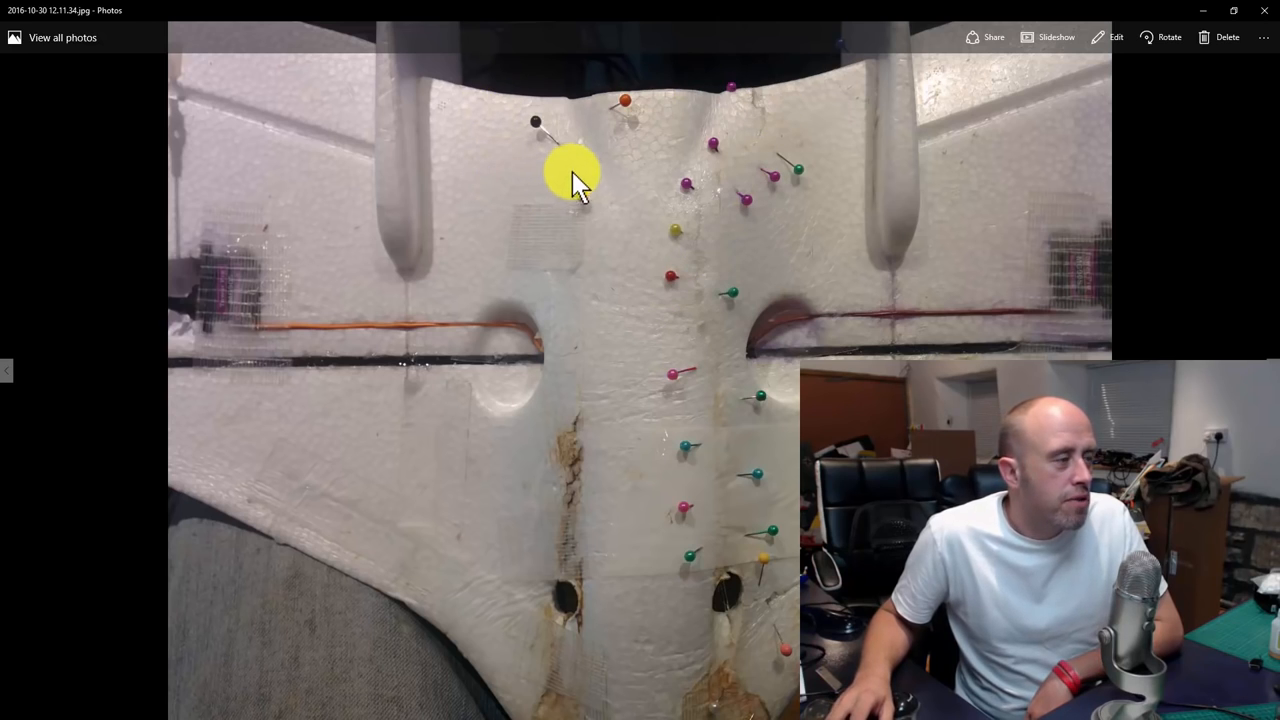
pyautogui.moveTo(618, 390)
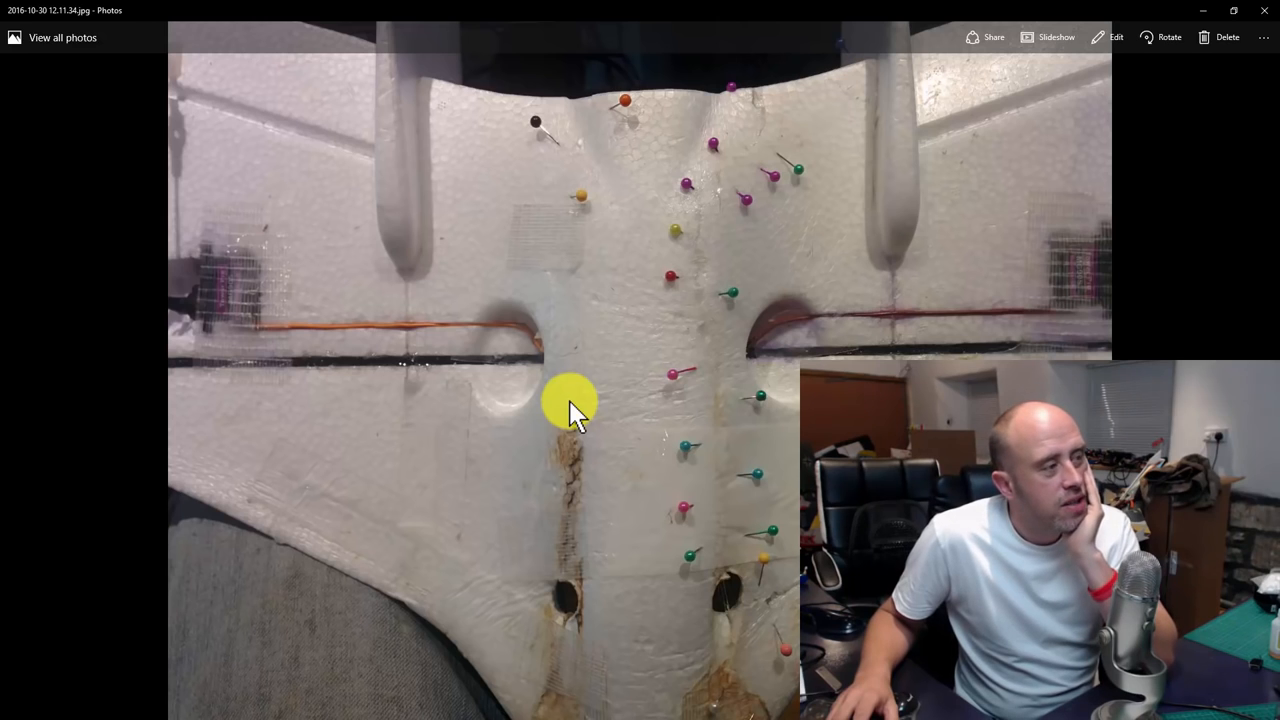
pyautogui.moveTo(710, 378)
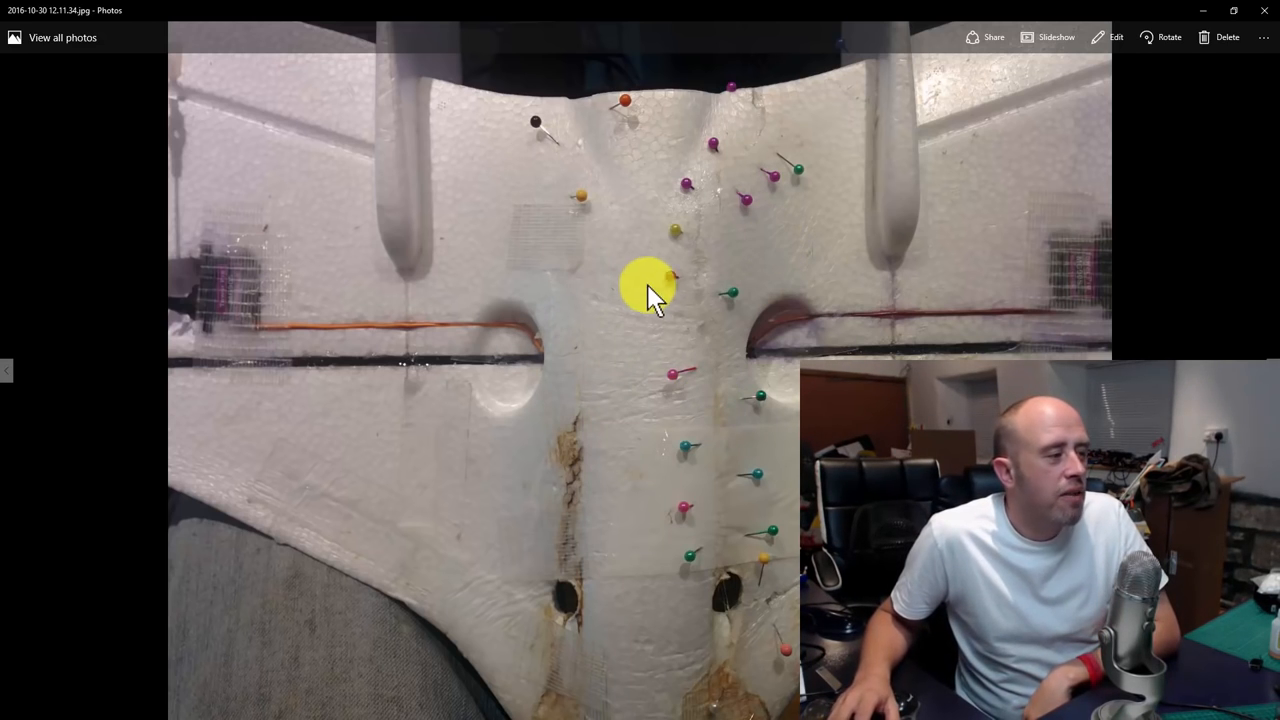
pyautogui.moveTo(684, 280)
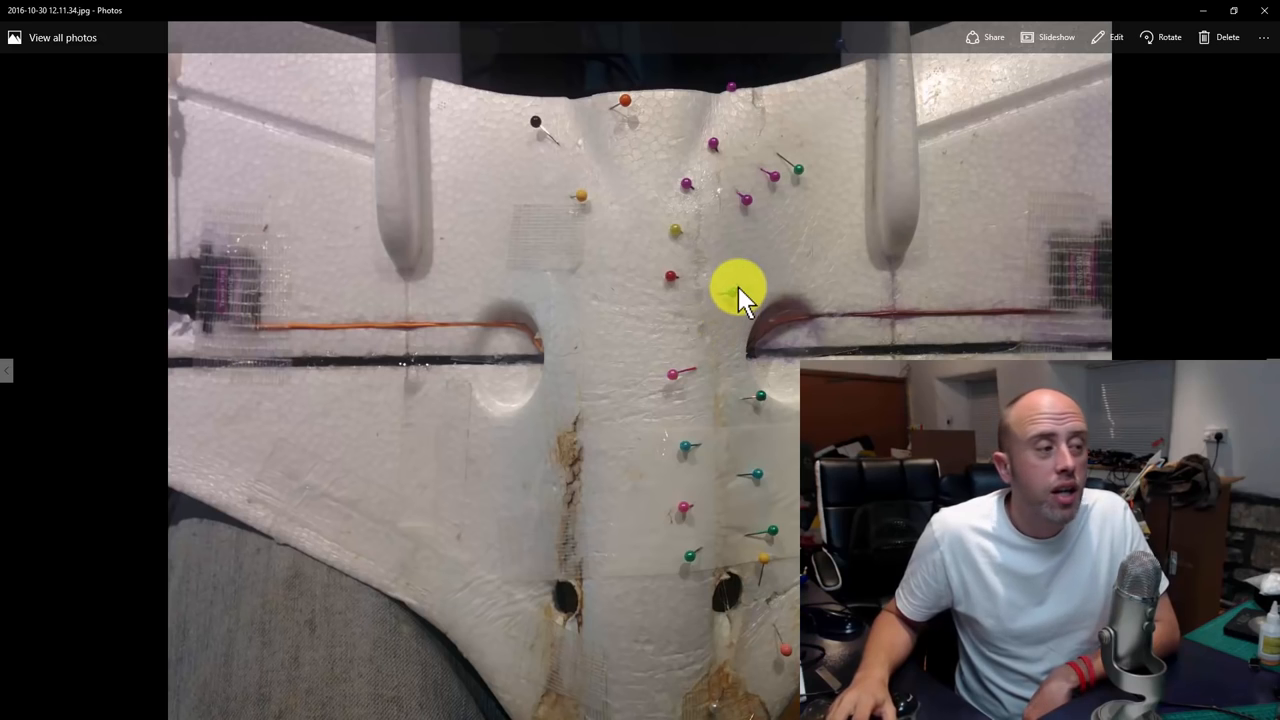
pyautogui.moveTo(604, 330)
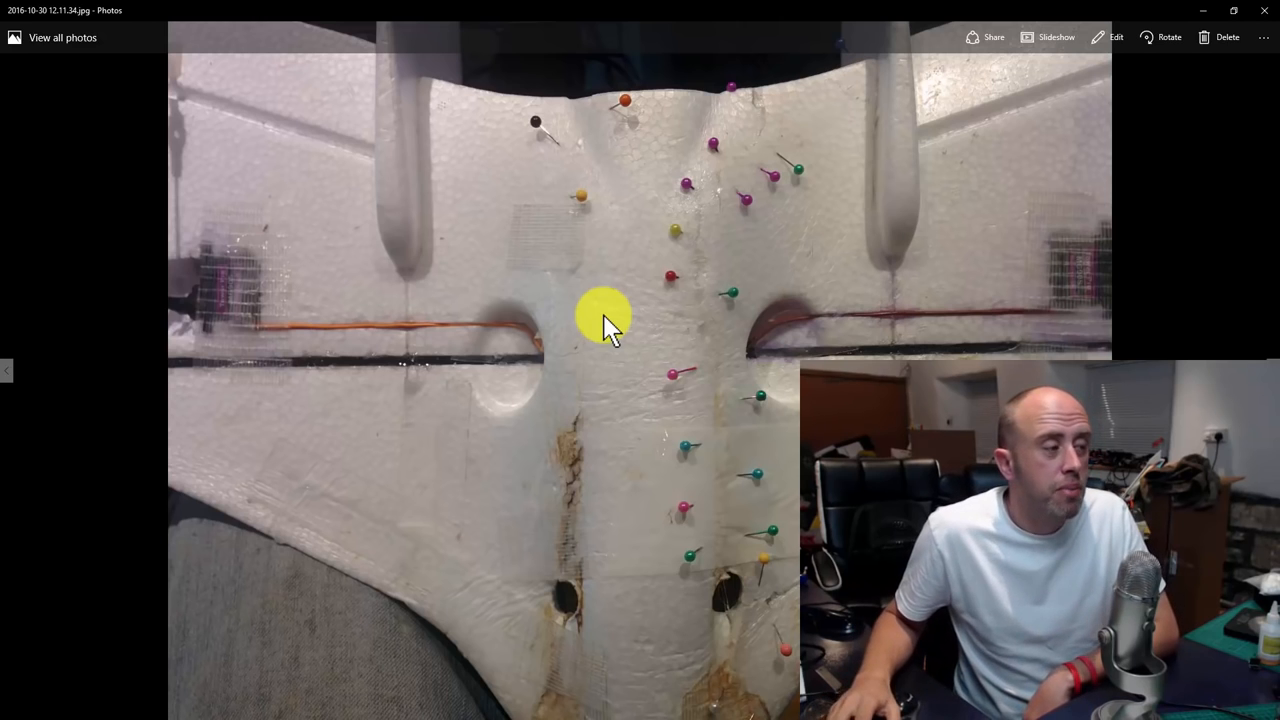
pyautogui.moveTo(724, 236)
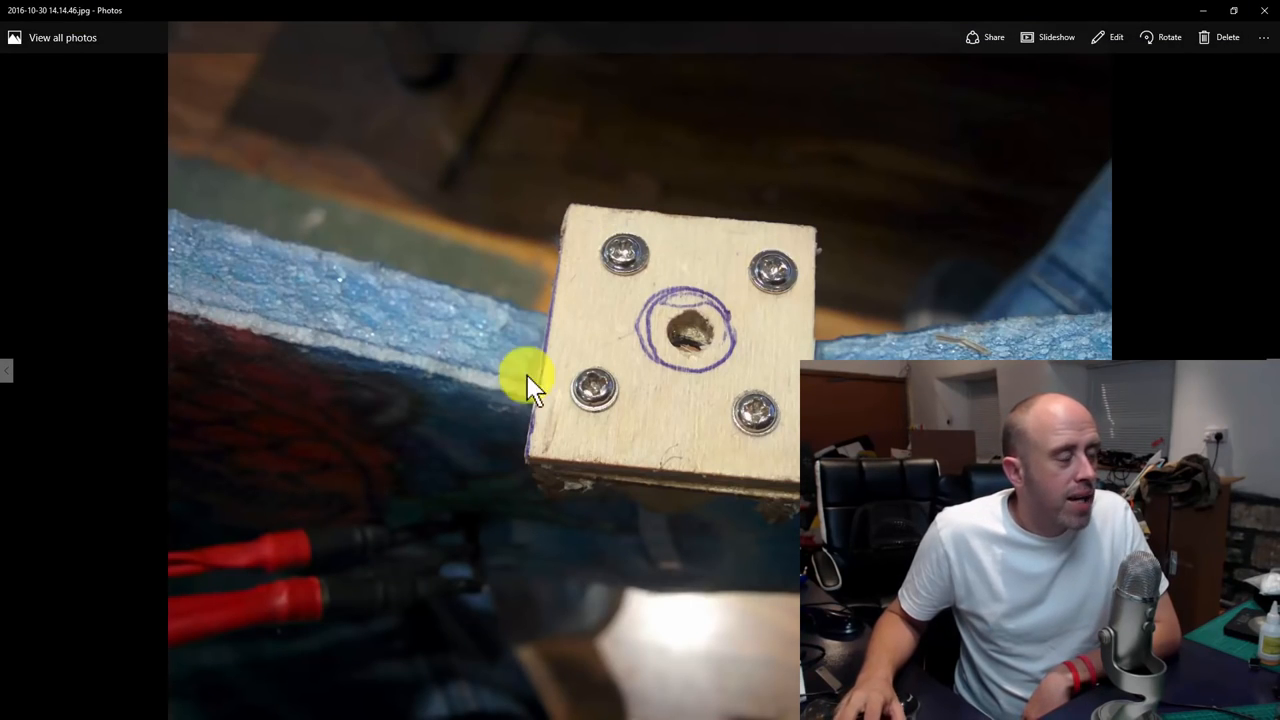
pyautogui.moveTo(550, 476)
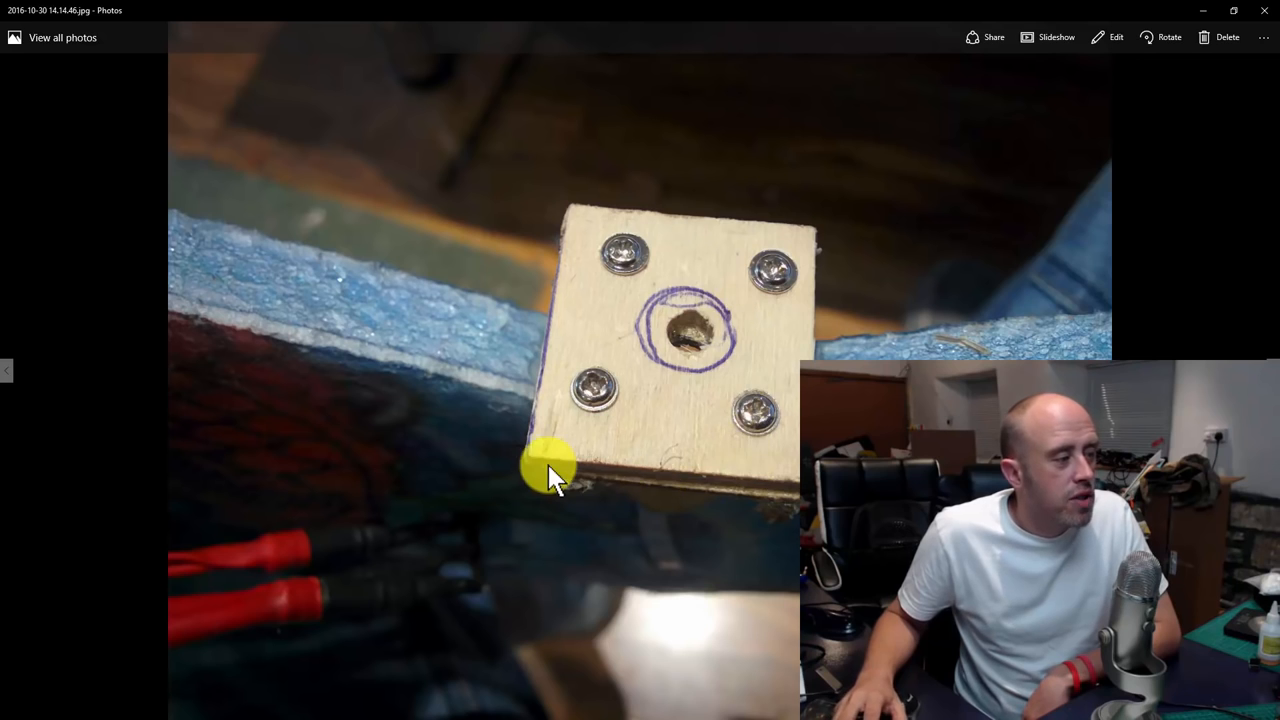
pyautogui.moveTo(800, 276)
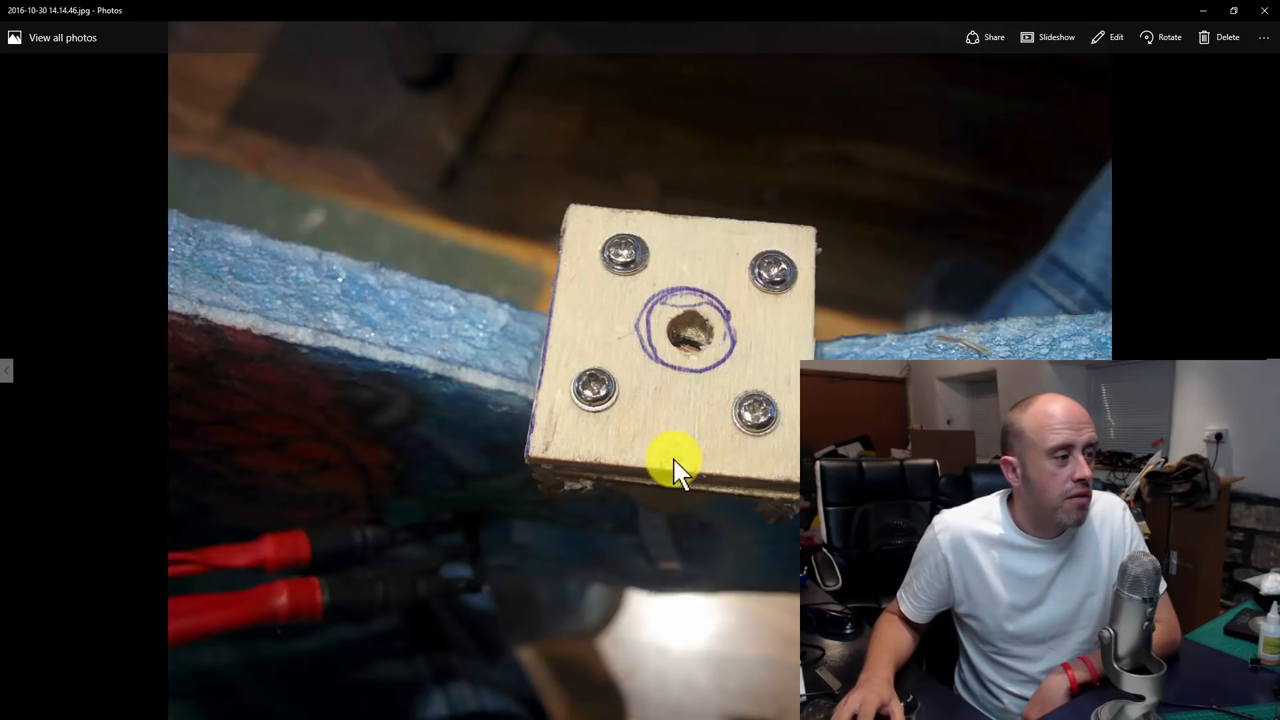
pyautogui.moveTo(790, 330)
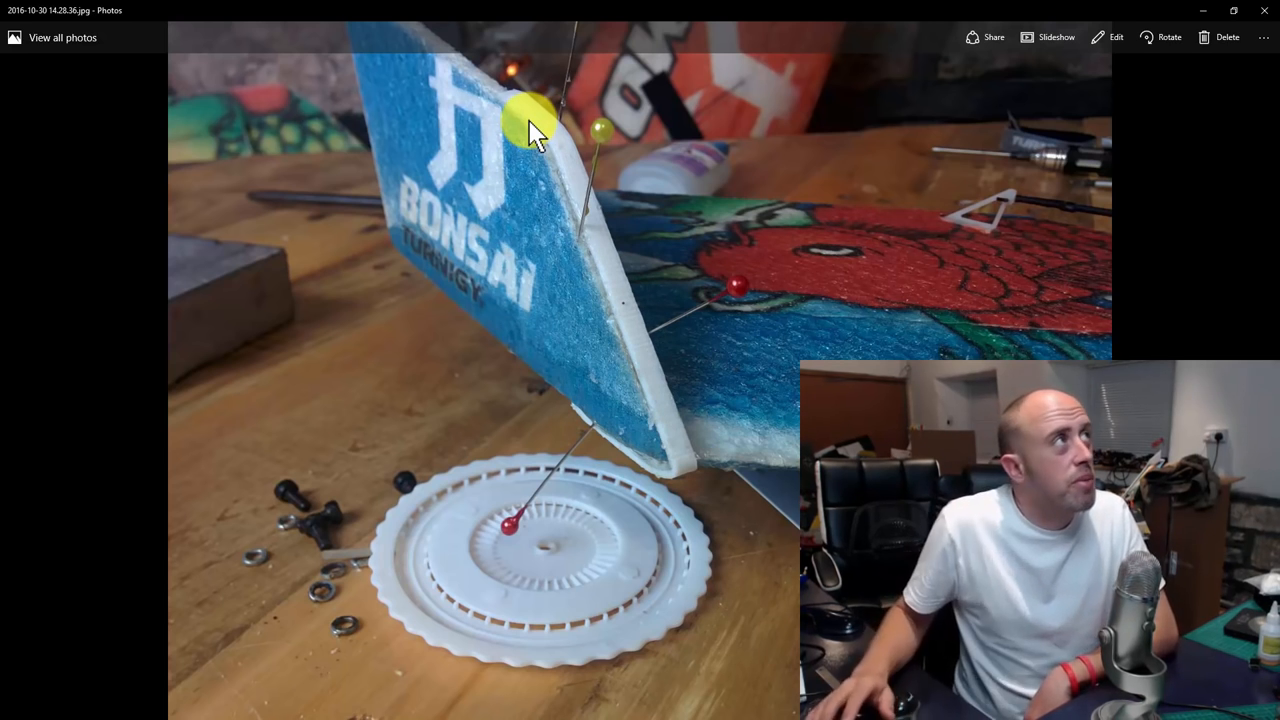
pyautogui.moveTo(516, 180)
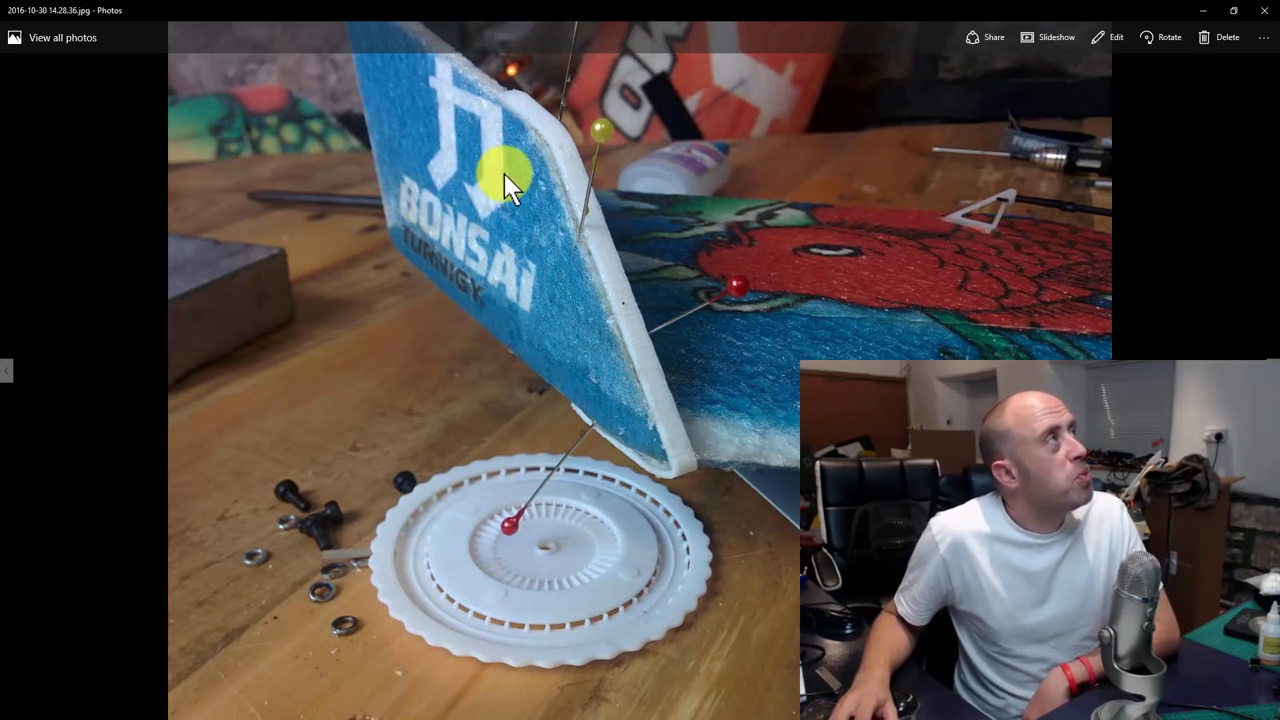
pyautogui.moveTo(444, 216)
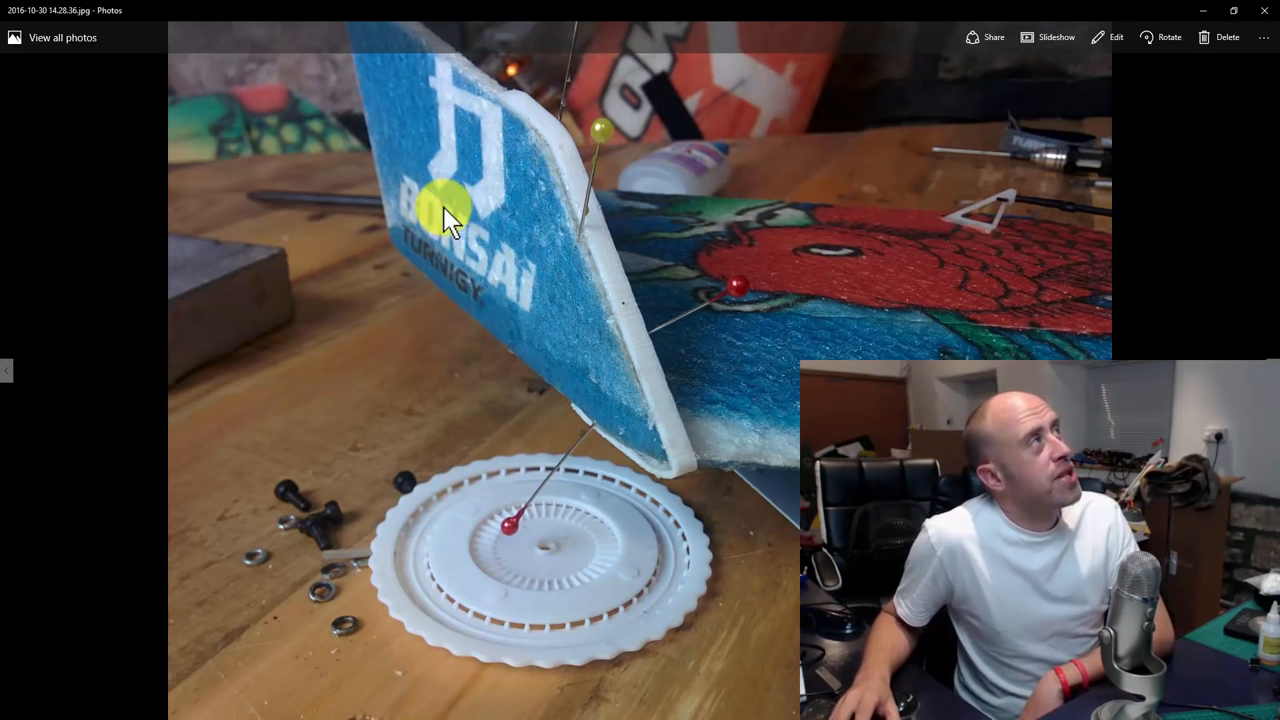
pyautogui.moveTo(424, 170)
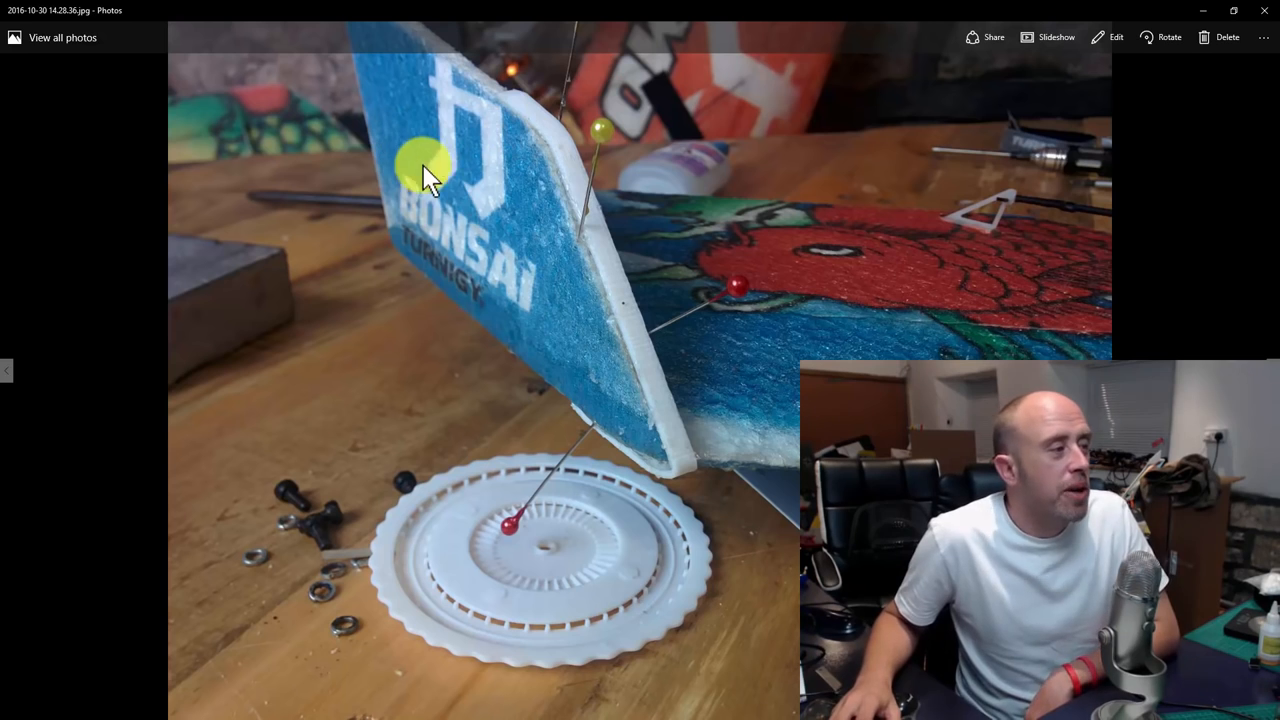
pyautogui.moveTo(664, 404)
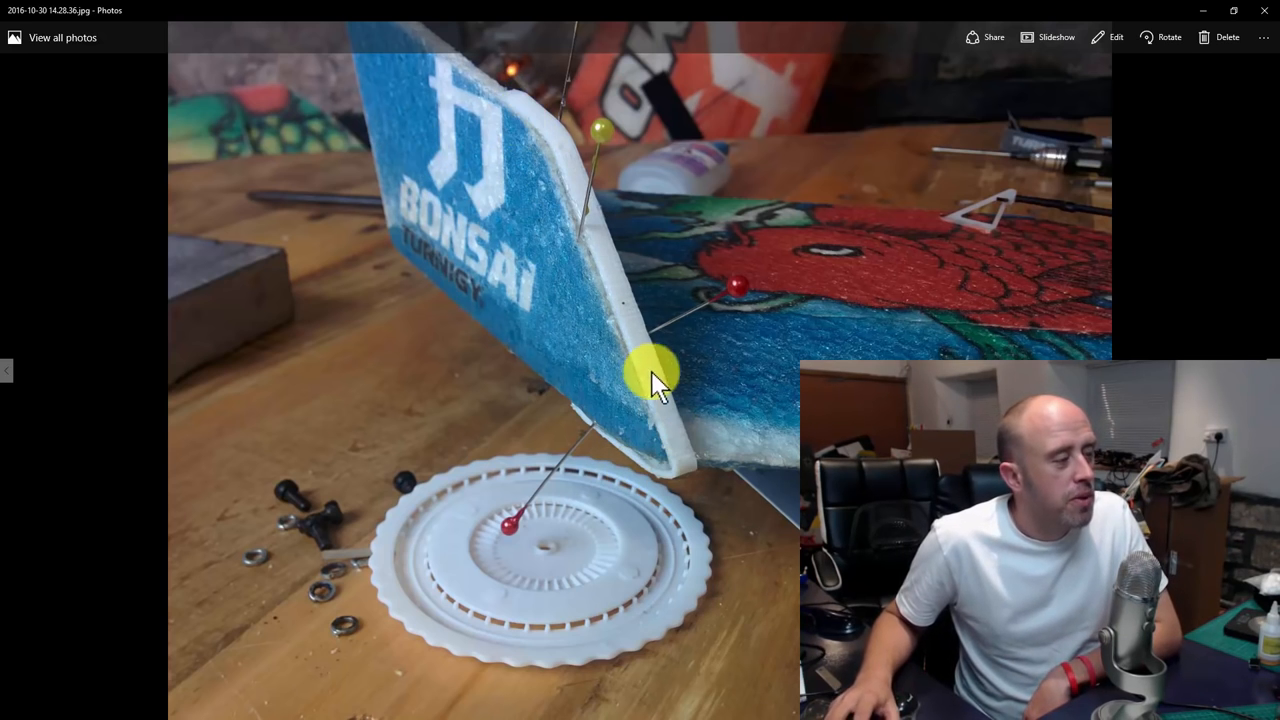
pyautogui.moveTo(710, 444)
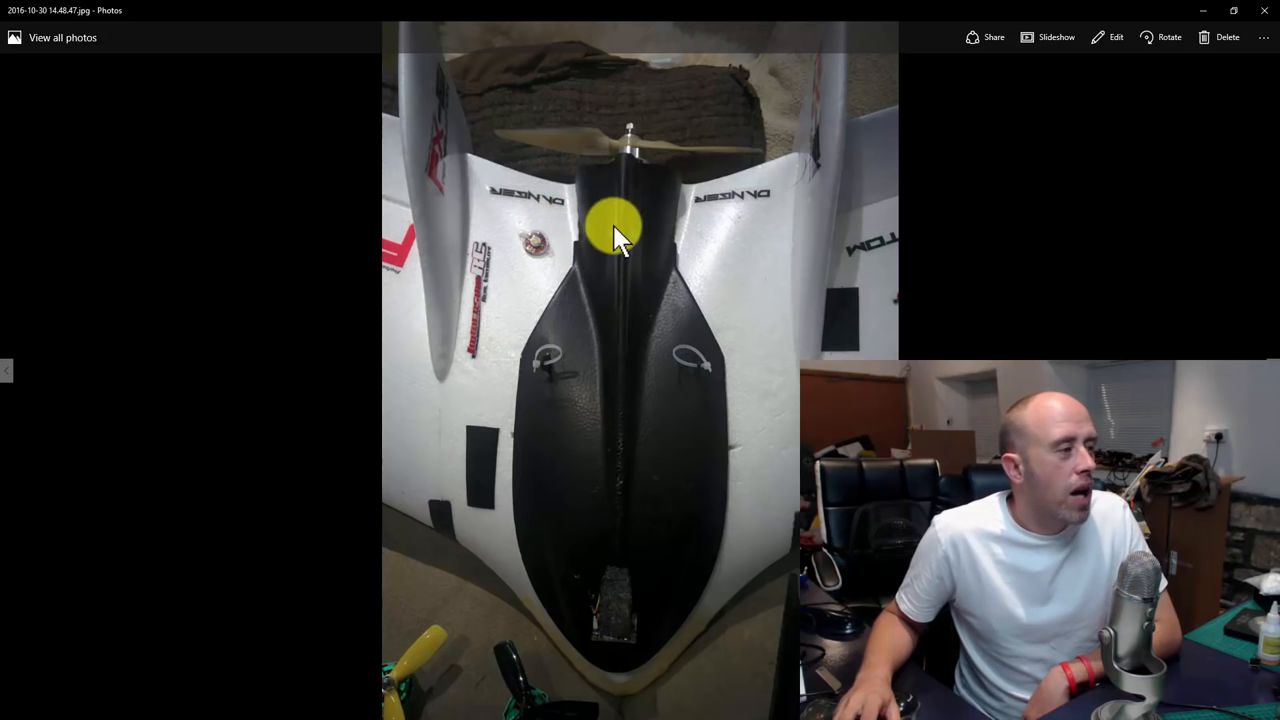
pyautogui.moveTo(600, 310)
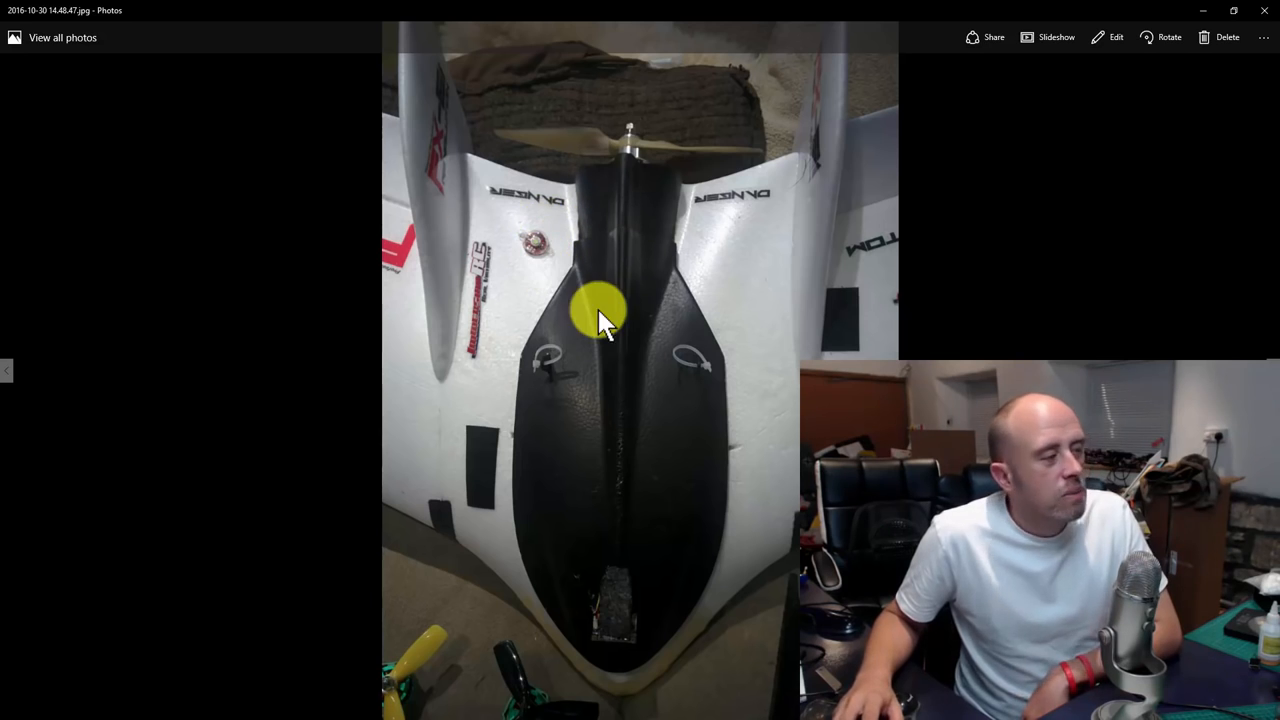
pyautogui.moveTo(630, 556)
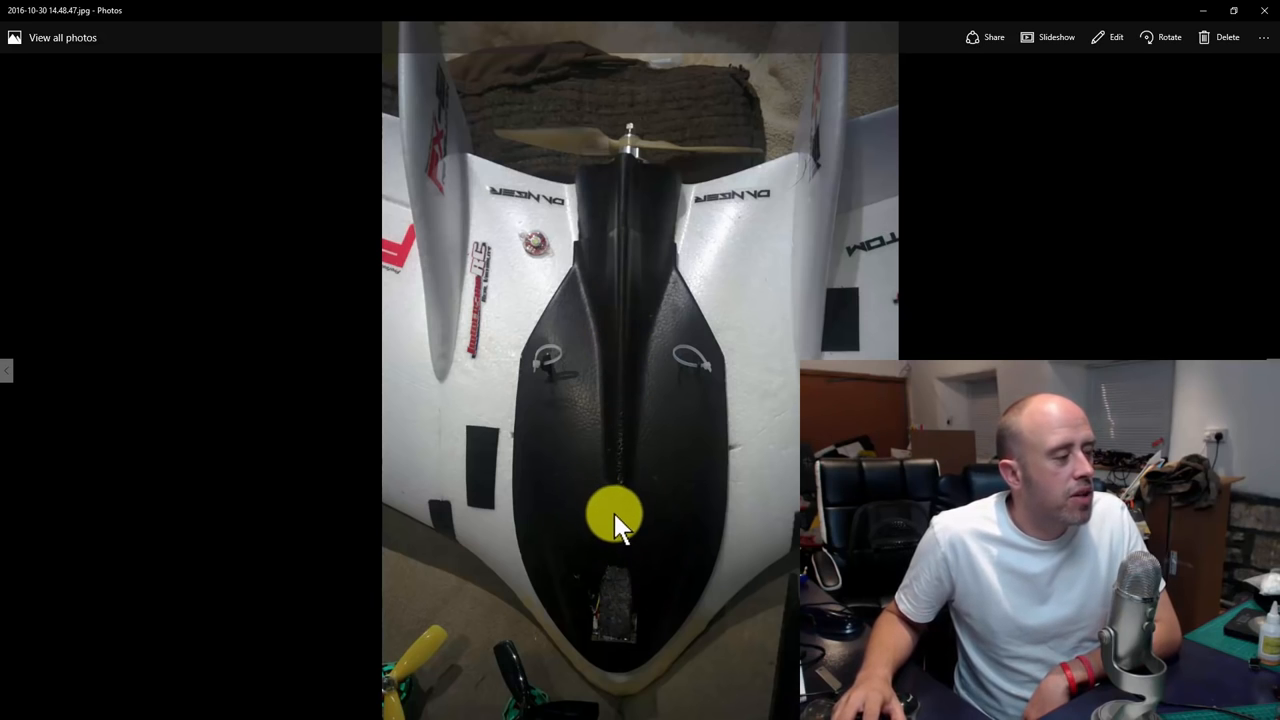
pyautogui.moveTo(630, 636)
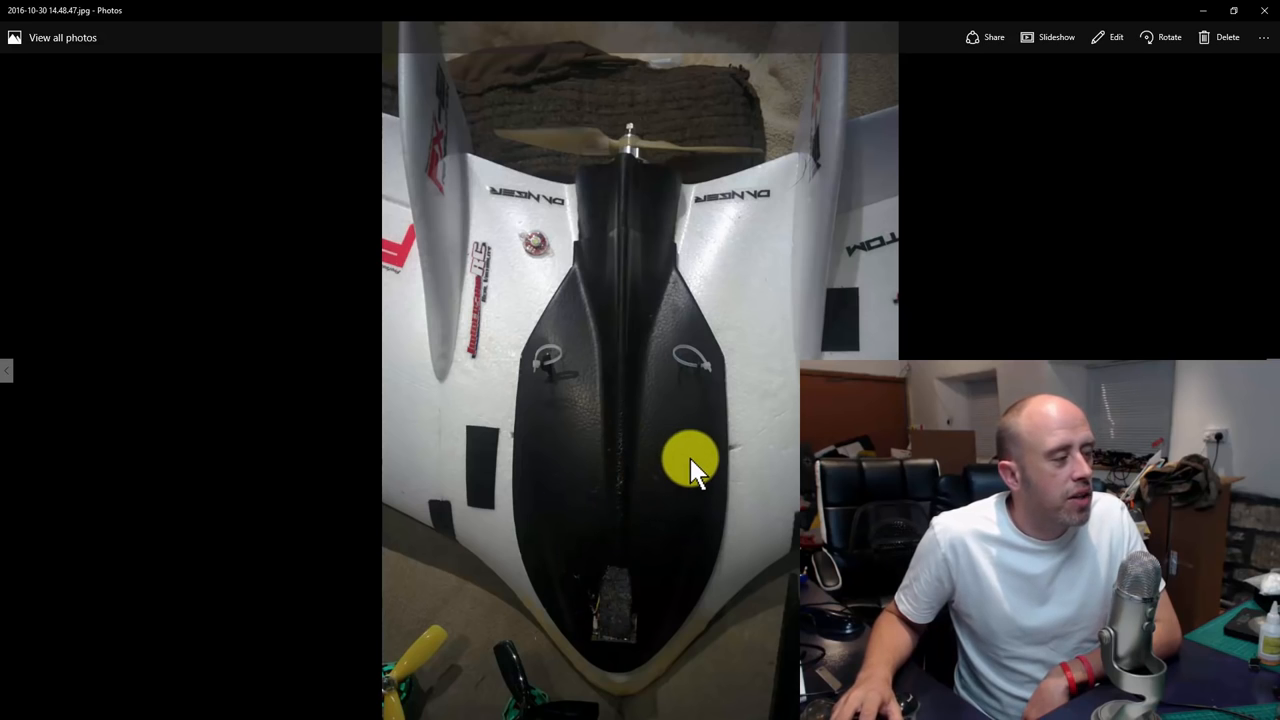
pyautogui.moveTo(704, 456)
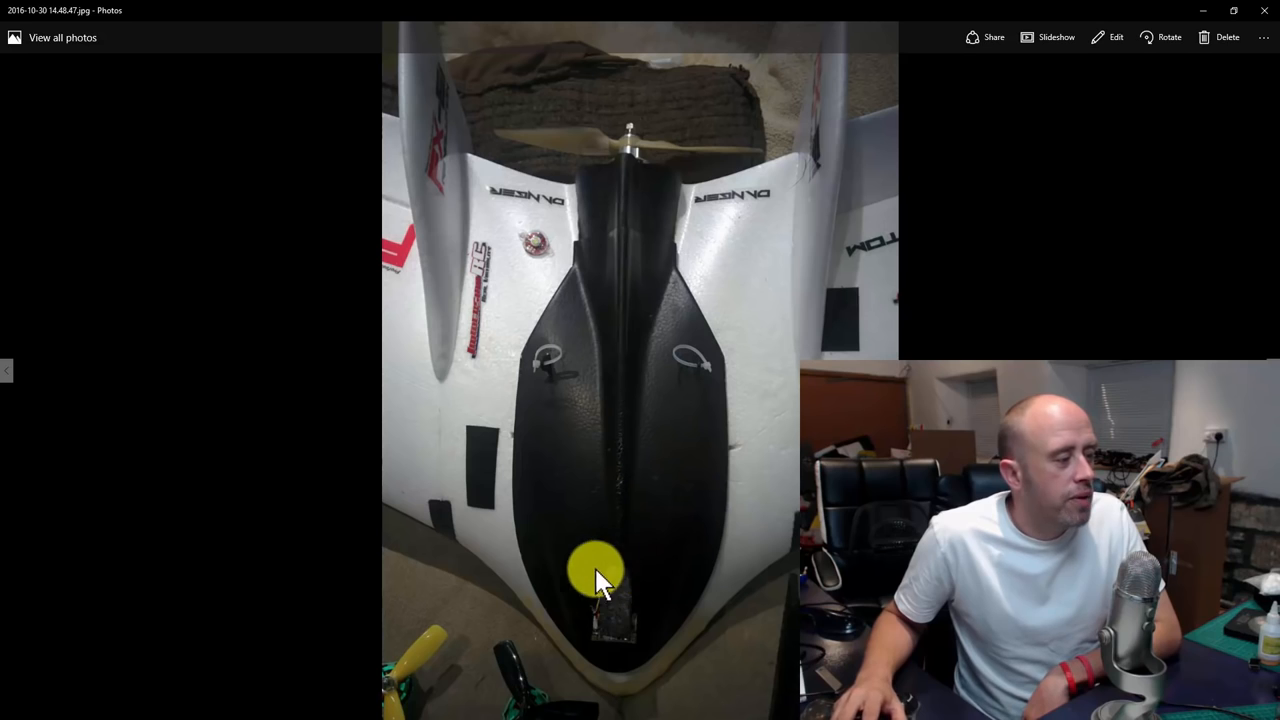
pyautogui.moveTo(640, 520)
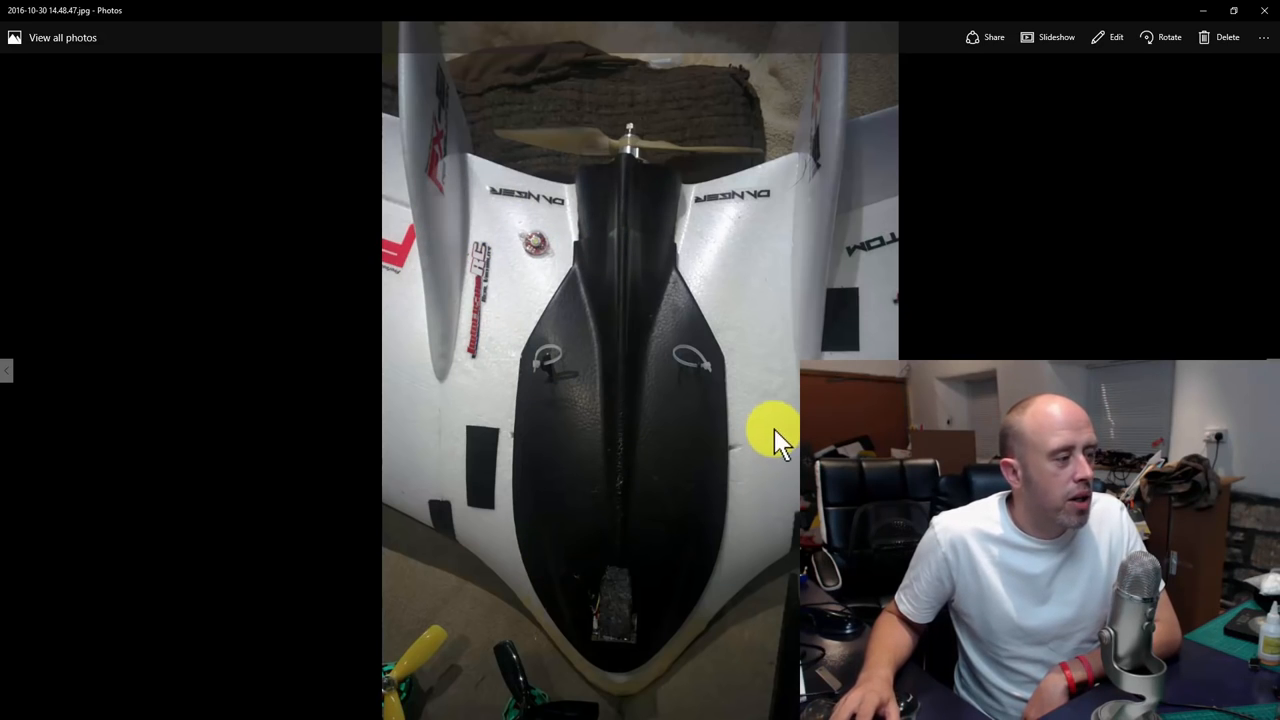
pyautogui.moveTo(490, 418)
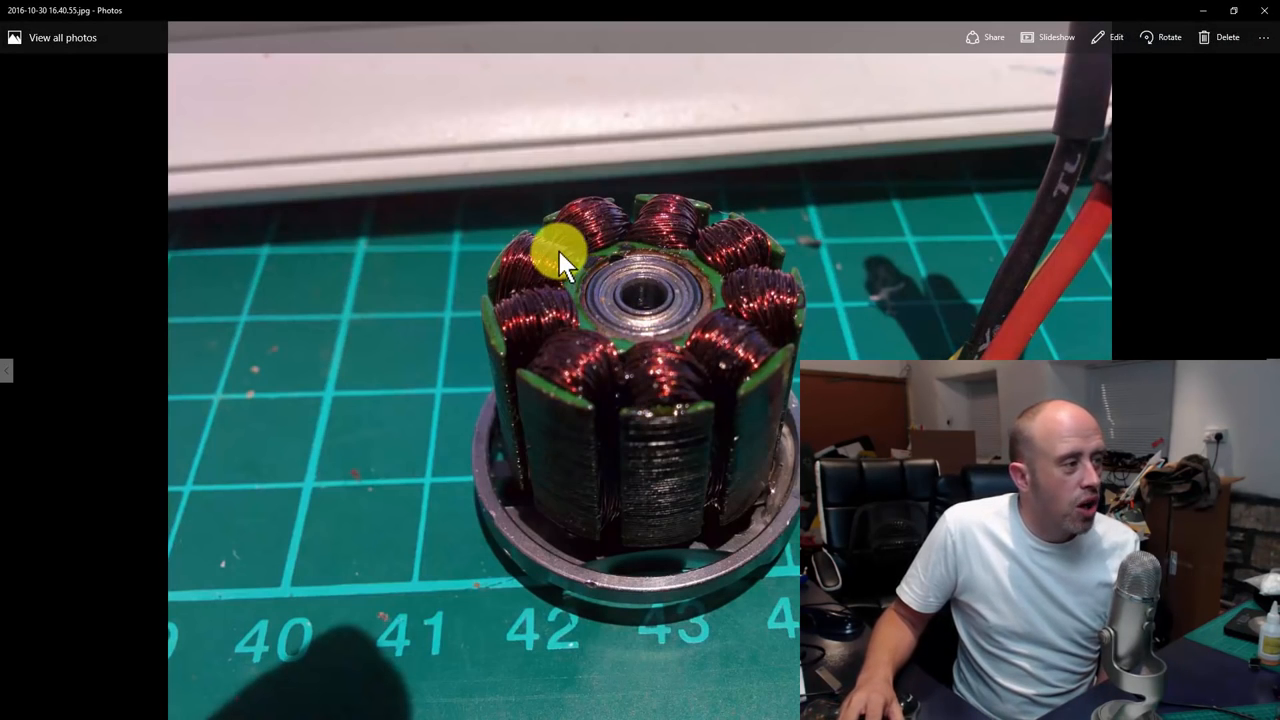
pyautogui.moveTo(650, 364)
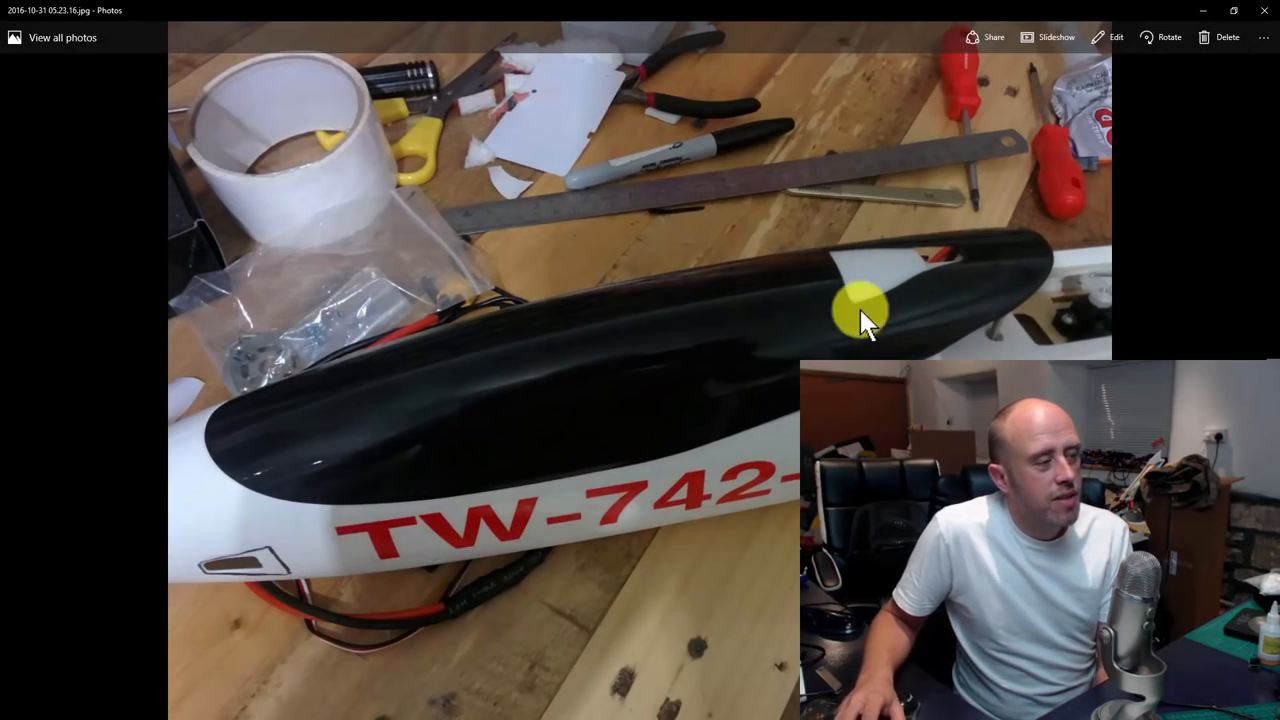
pyautogui.moveTo(940, 280)
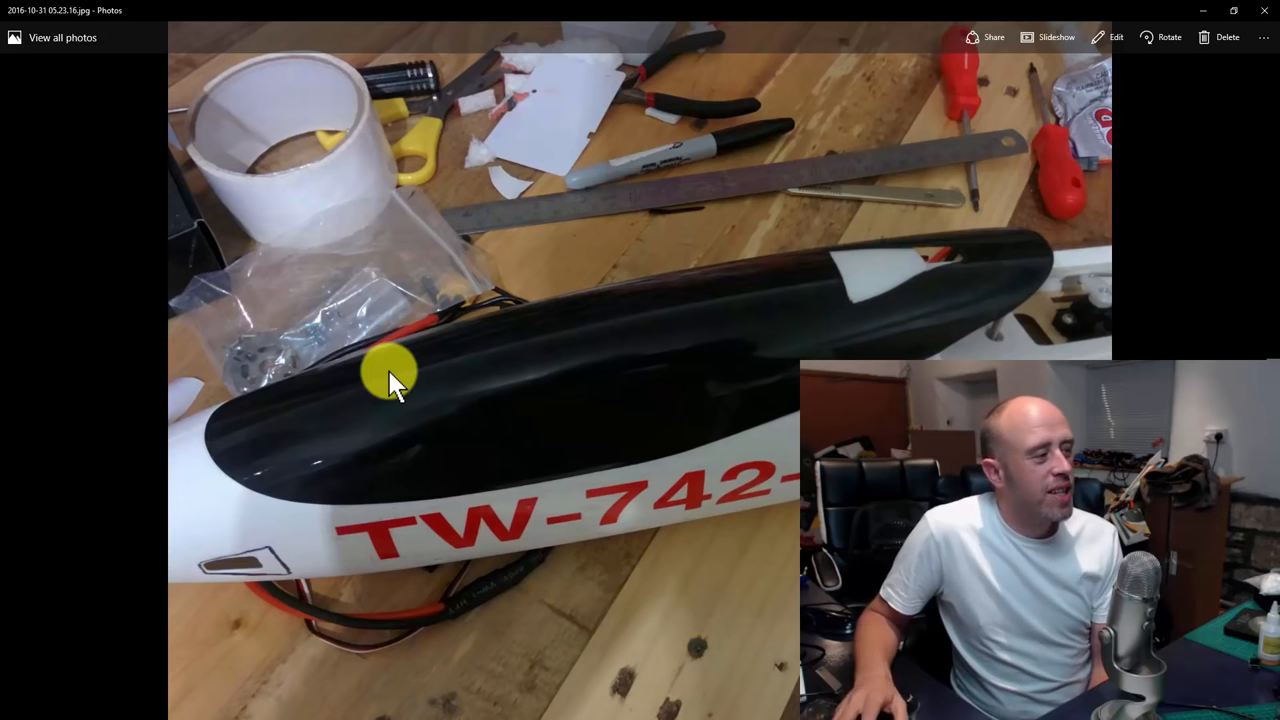
pyautogui.moveTo(850, 290)
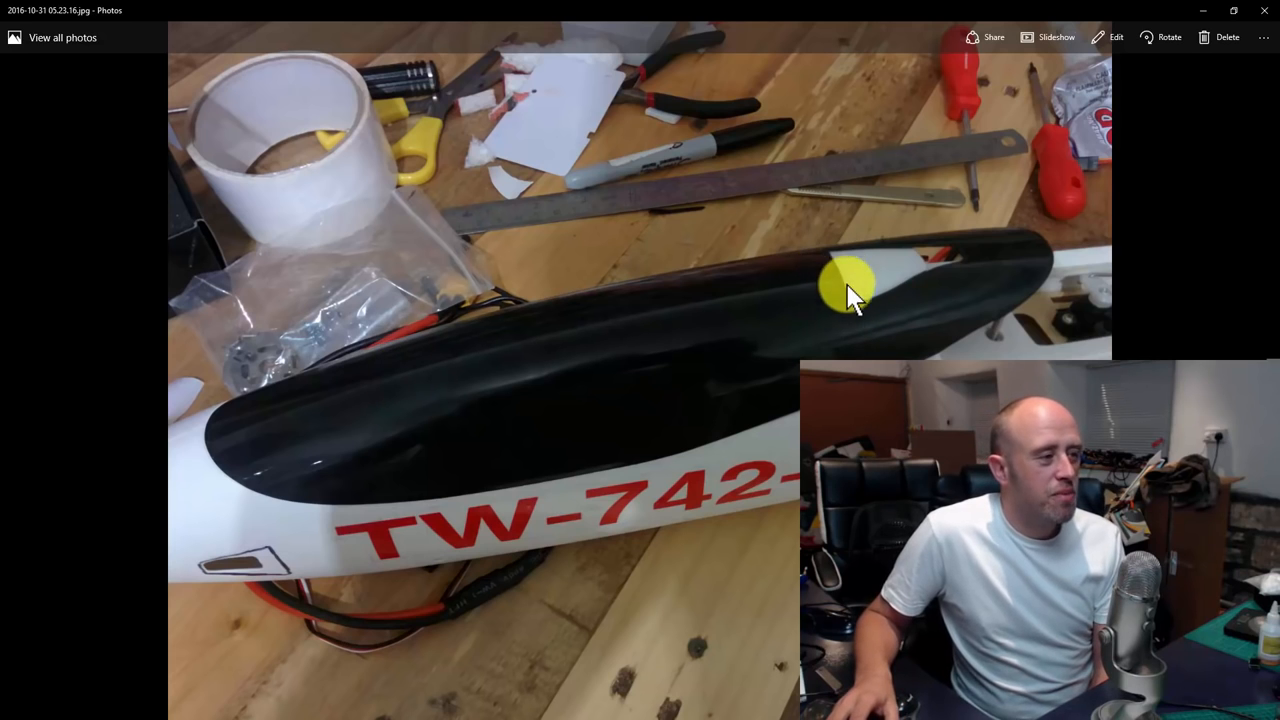
pyautogui.moveTo(864, 310)
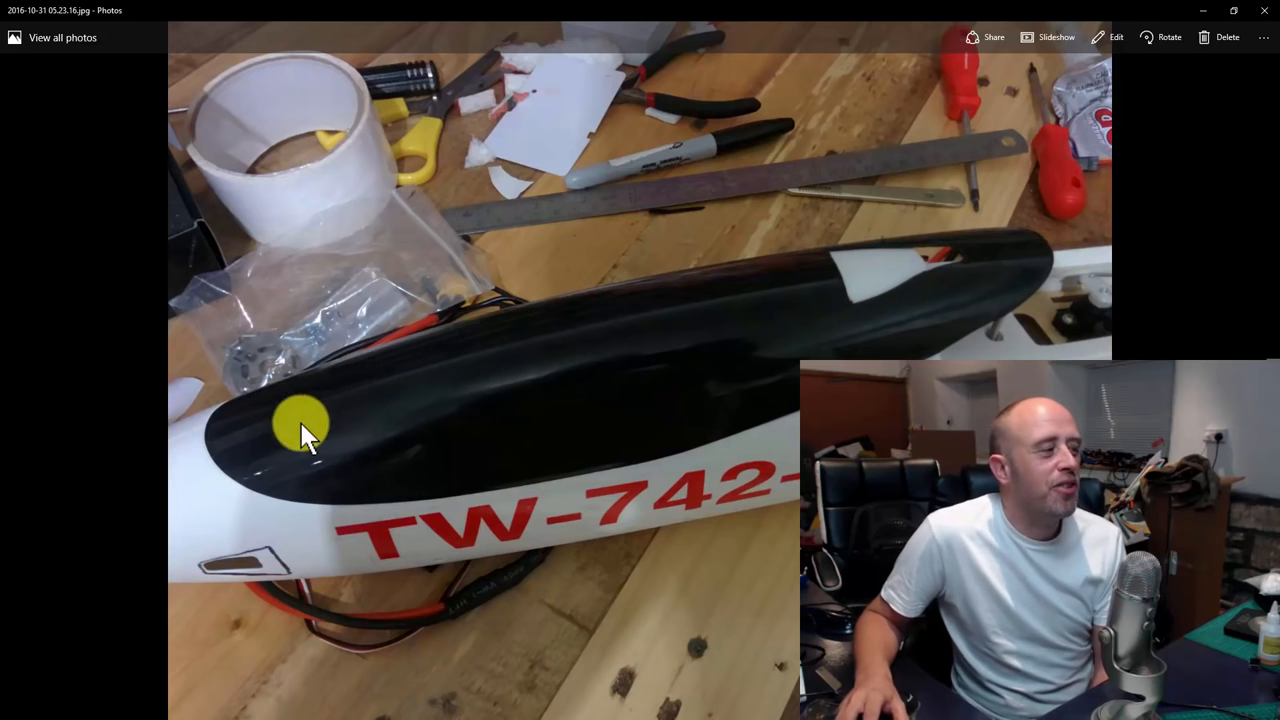
pyautogui.moveTo(450, 424)
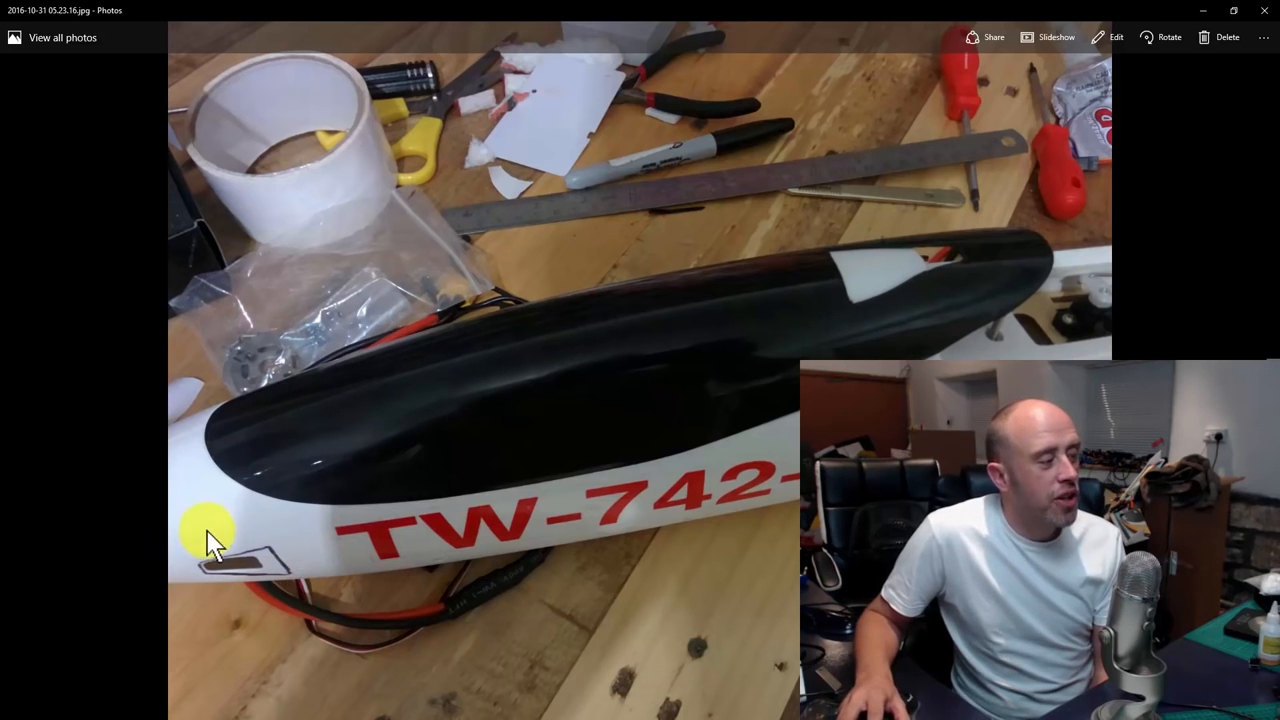
pyautogui.moveTo(184, 584)
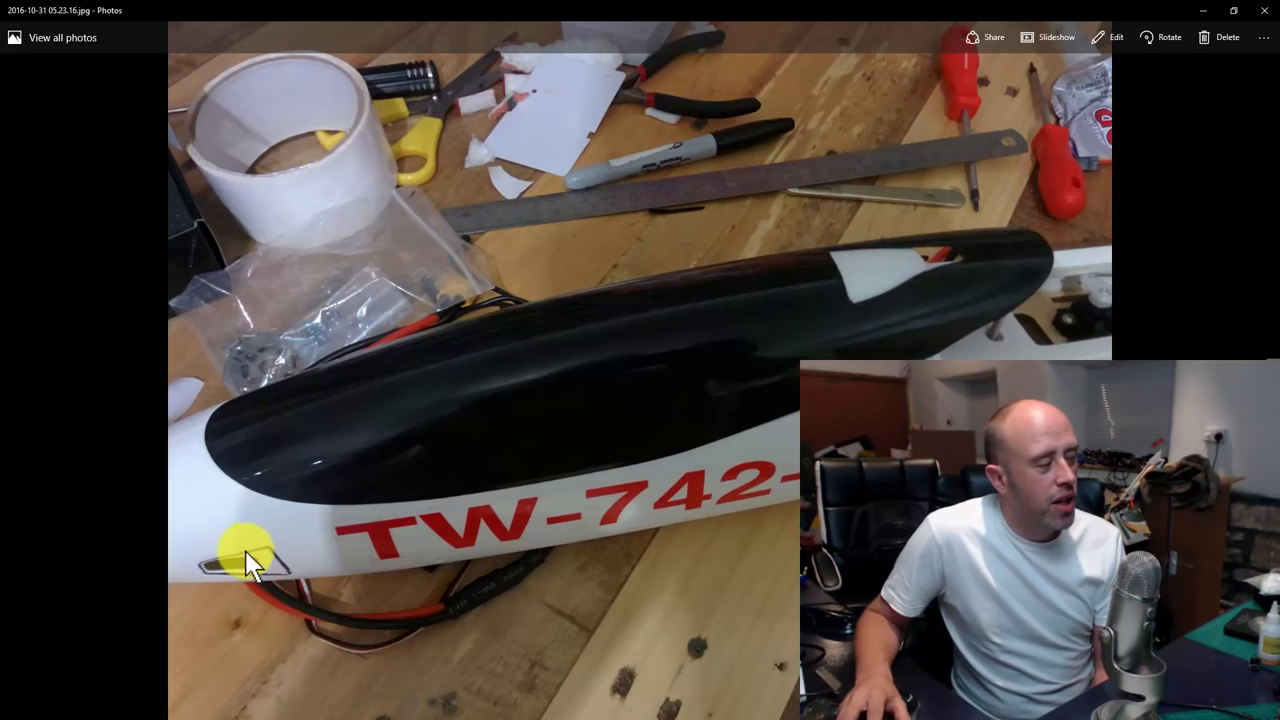
pyautogui.moveTo(272, 556)
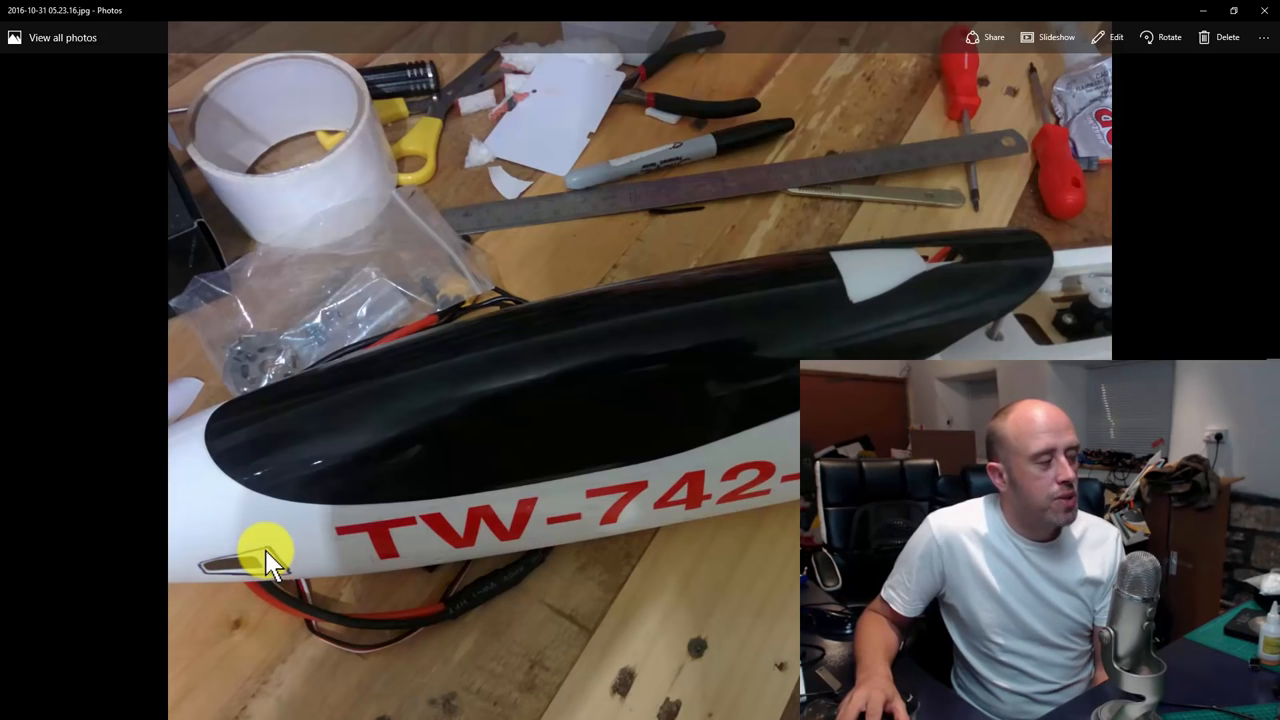
pyautogui.moveTo(630, 430)
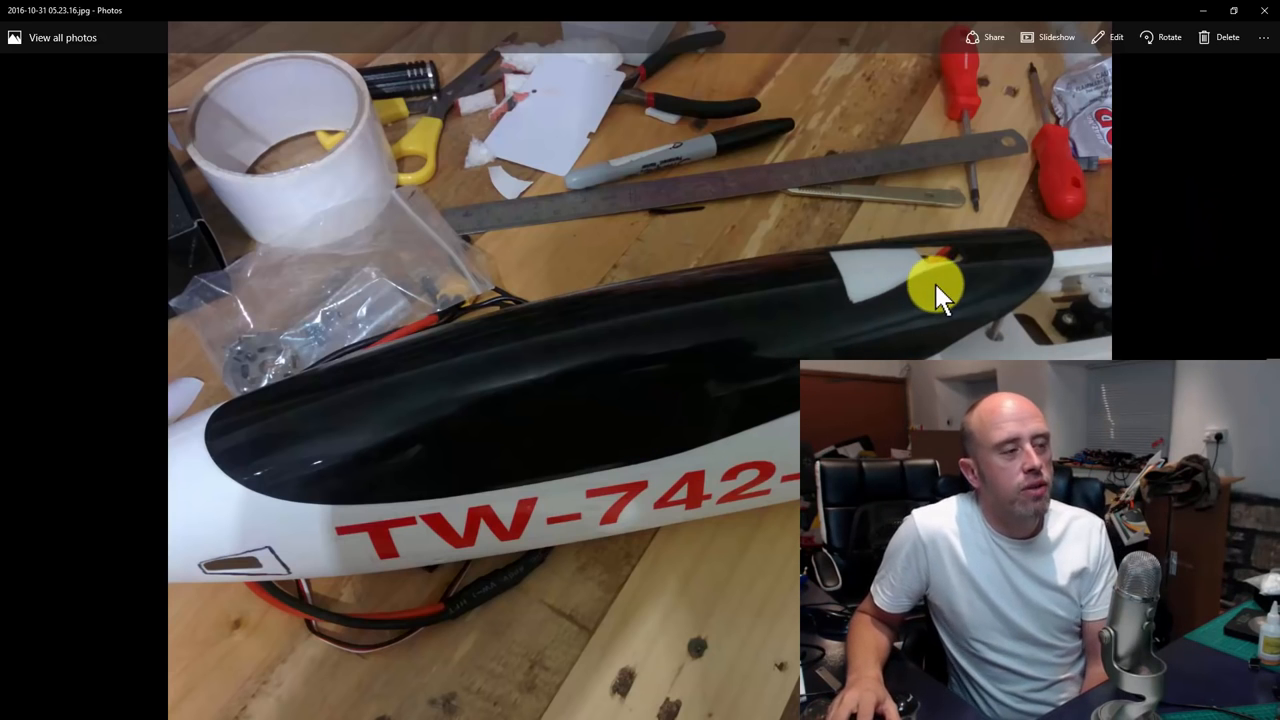
pyautogui.moveTo(1270, 264)
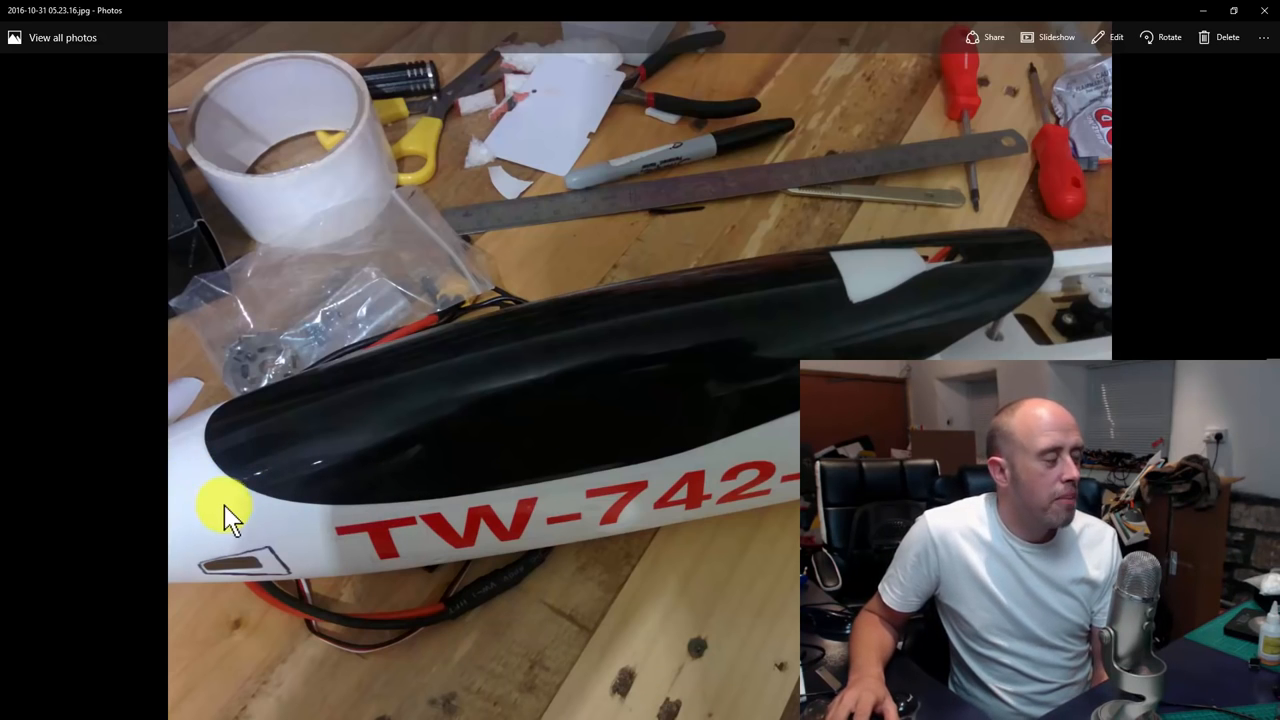
pyautogui.moveTo(244, 496)
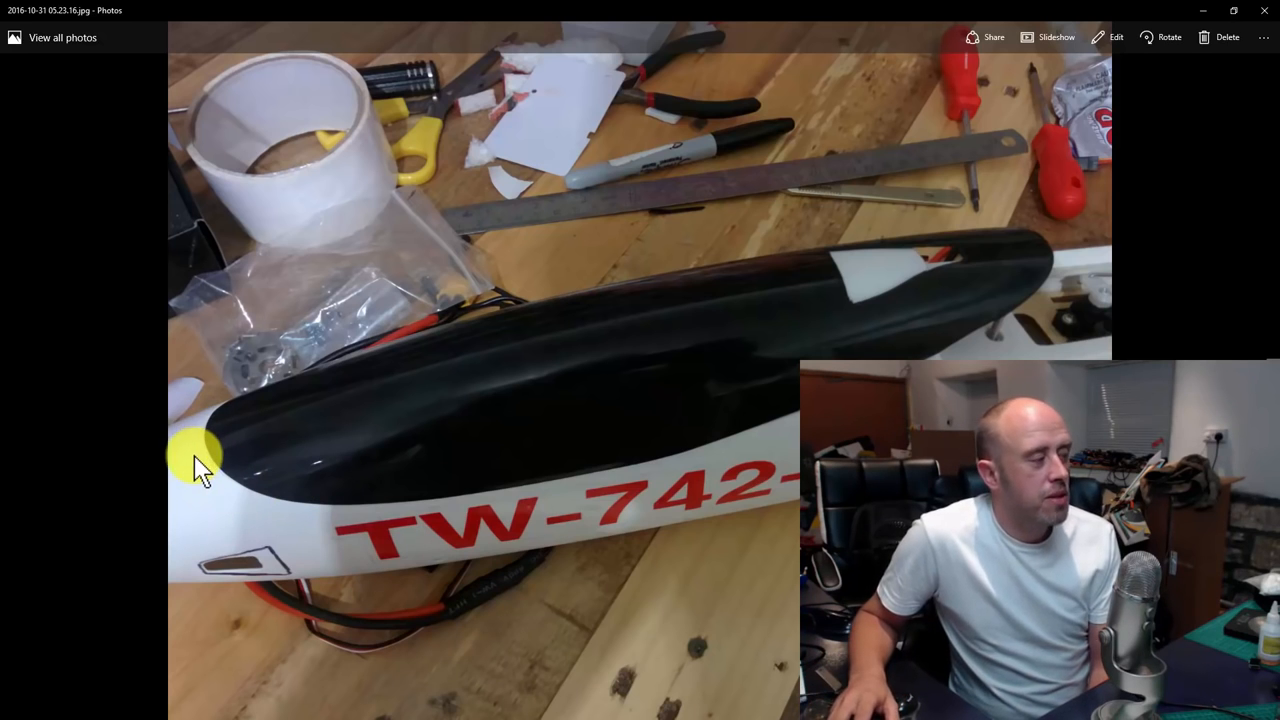
pyautogui.moveTo(204, 486)
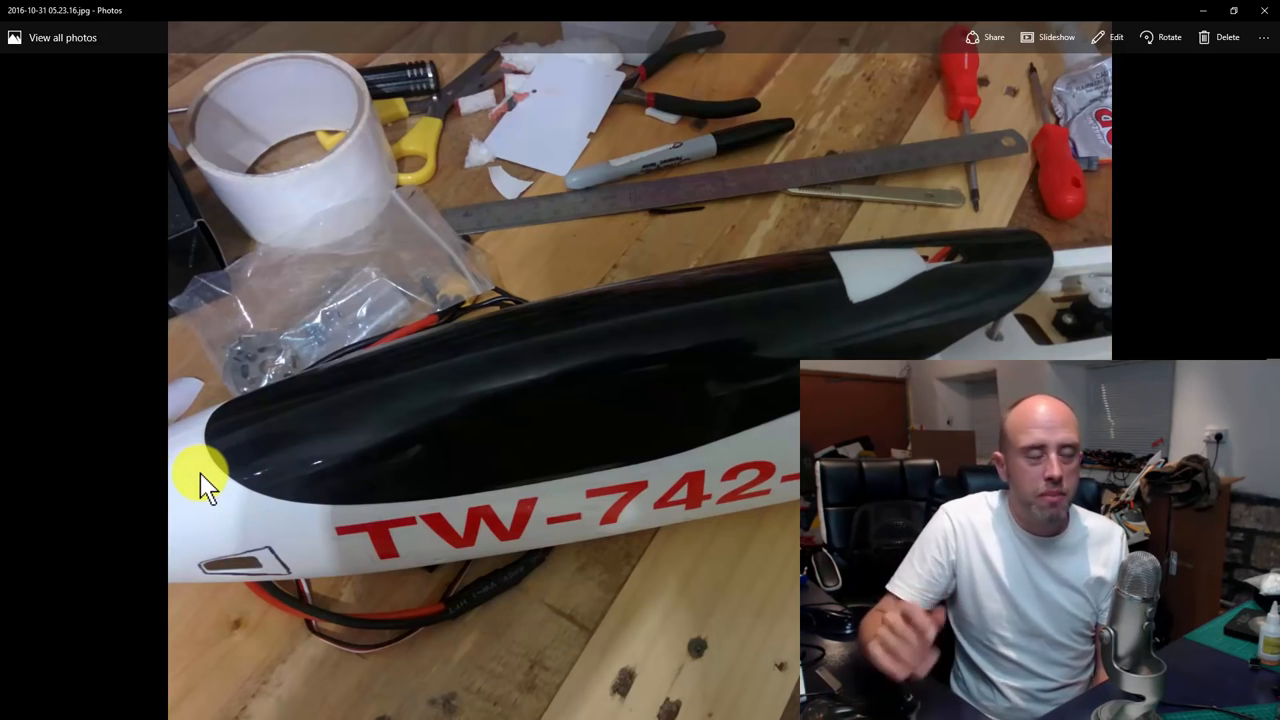
pyautogui.moveTo(258, 518)
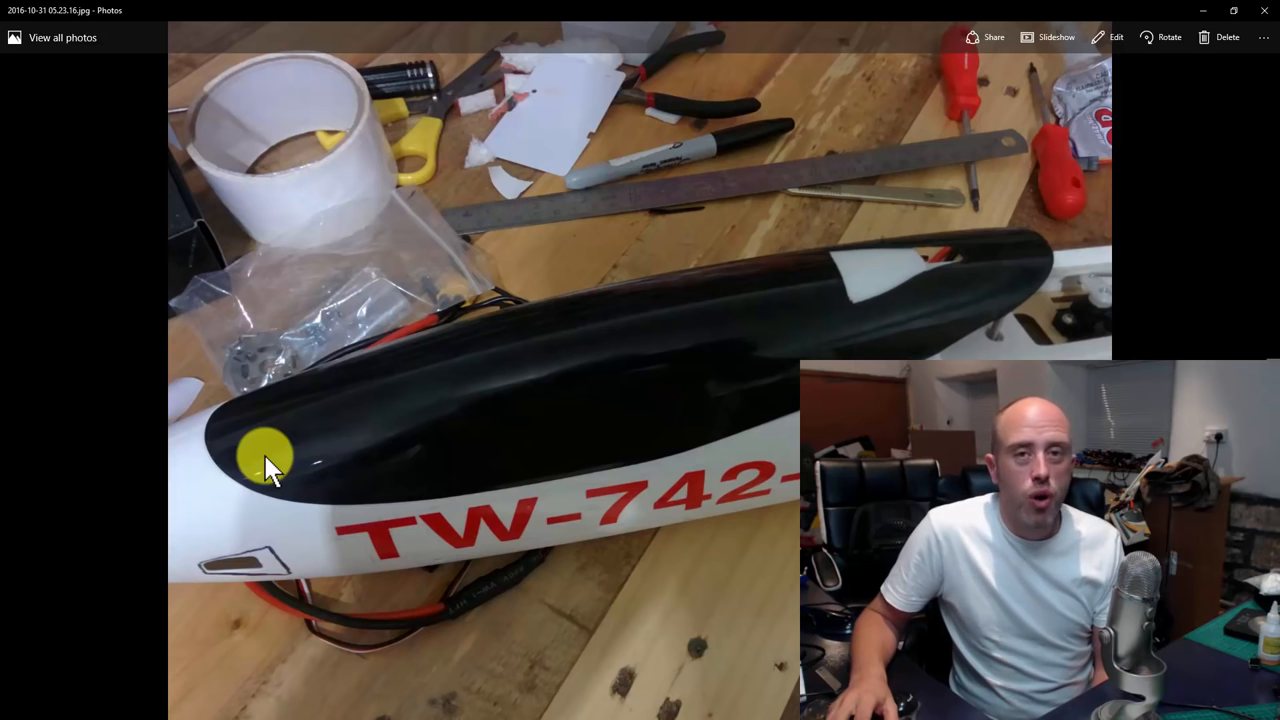
pyautogui.moveTo(244, 460)
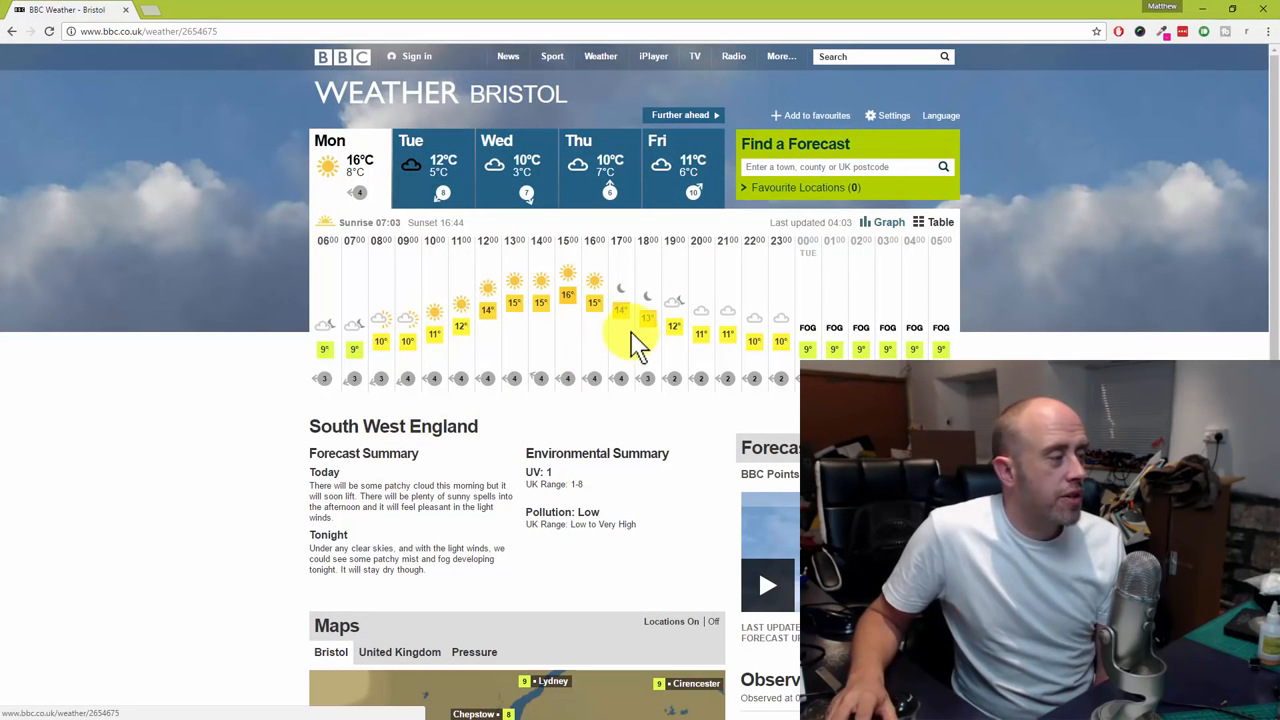
pyautogui.moveTo(200, 390)
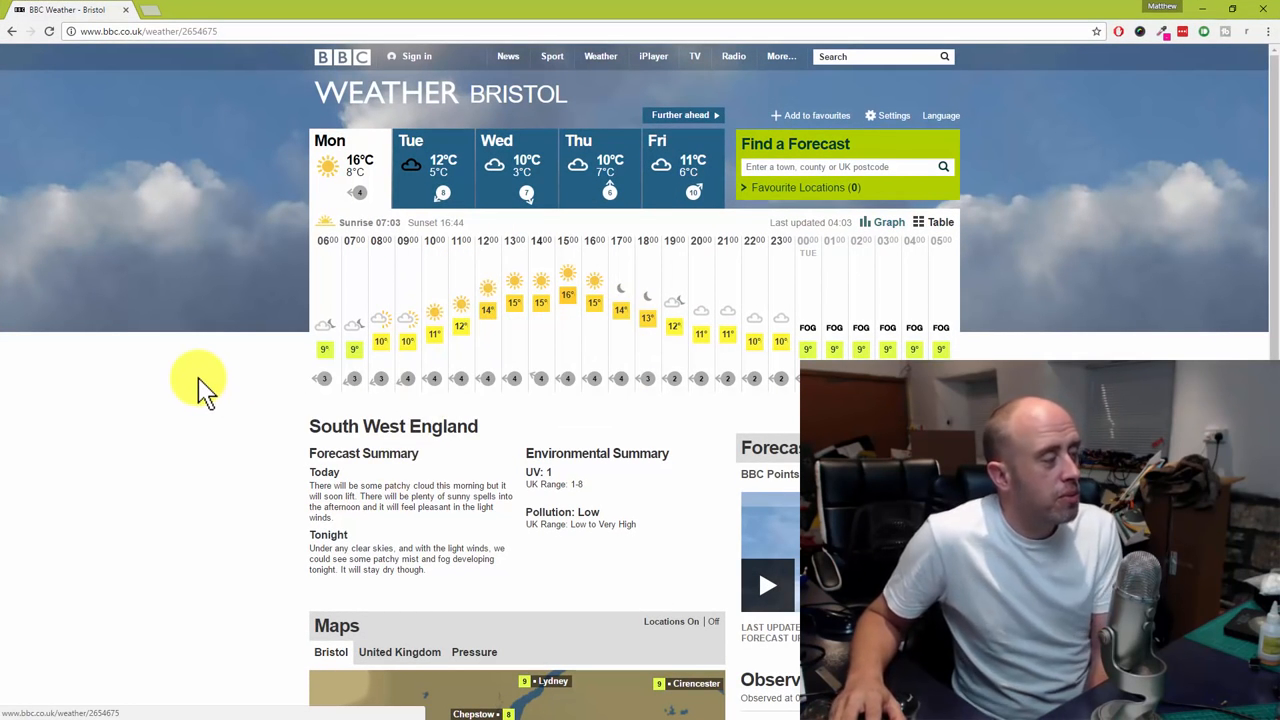
pyautogui.moveTo(516, 410)
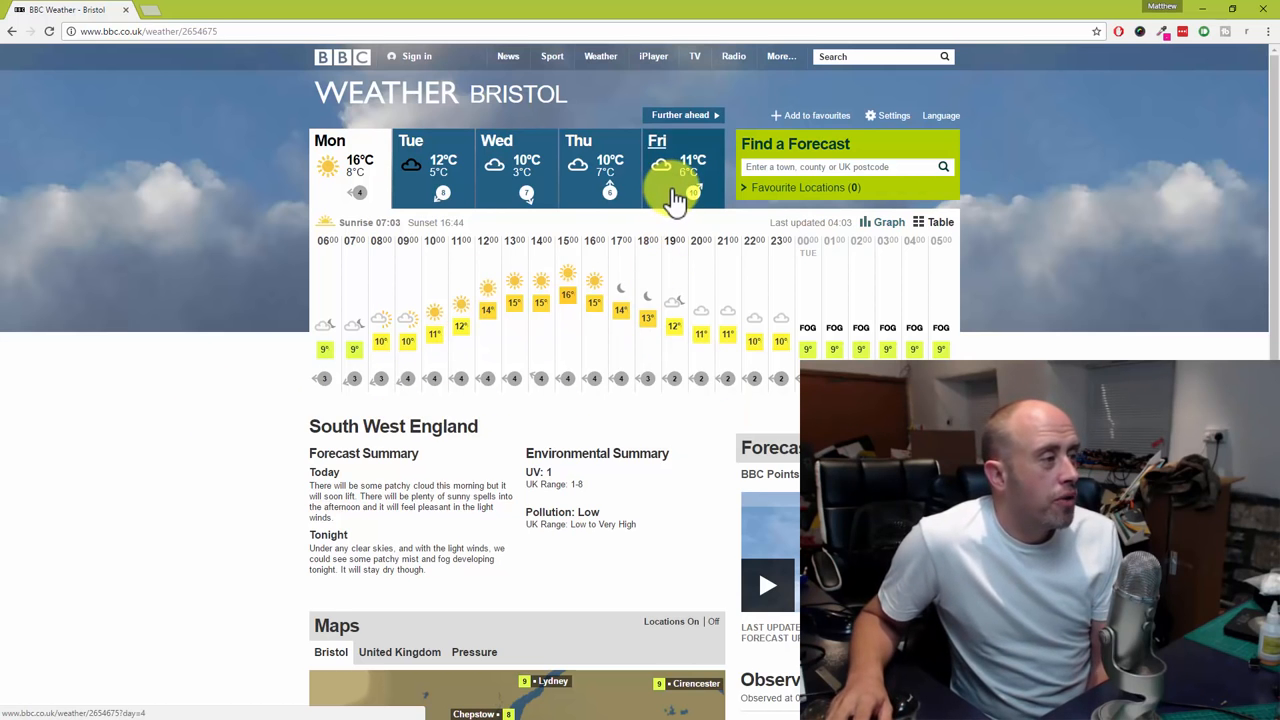
# - Browse the next five days of the Bristol forecast, then return to the view starting today
pyautogui.click(670, 196)
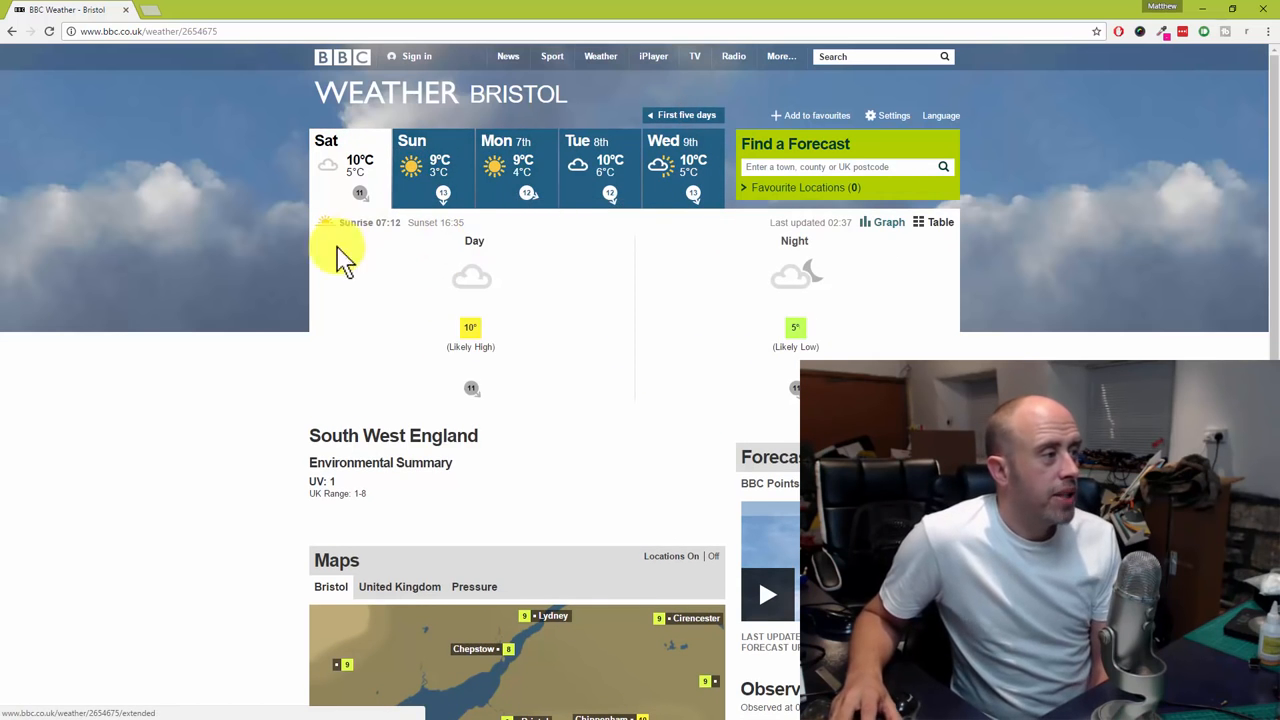
pyautogui.click(684, 114)
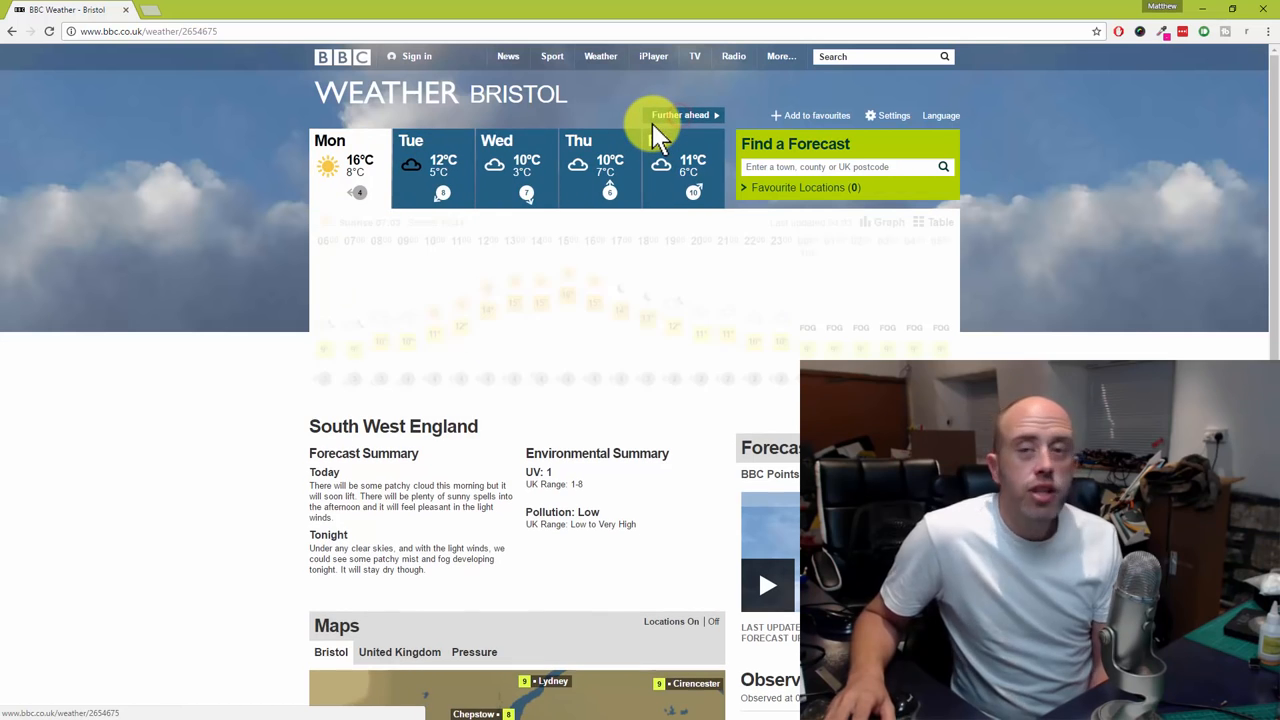